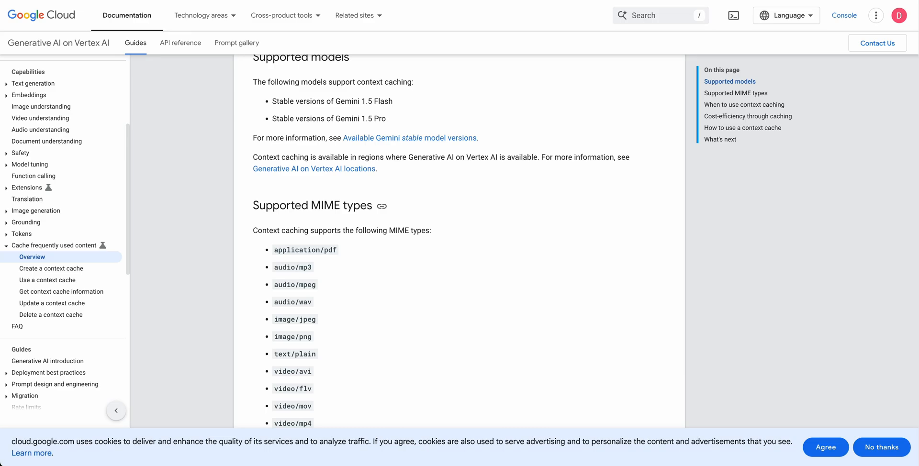
Scroll the Context caching overview to its supported models, stable Gemini 1.5 Flash and Pro
scroll("up", 3)
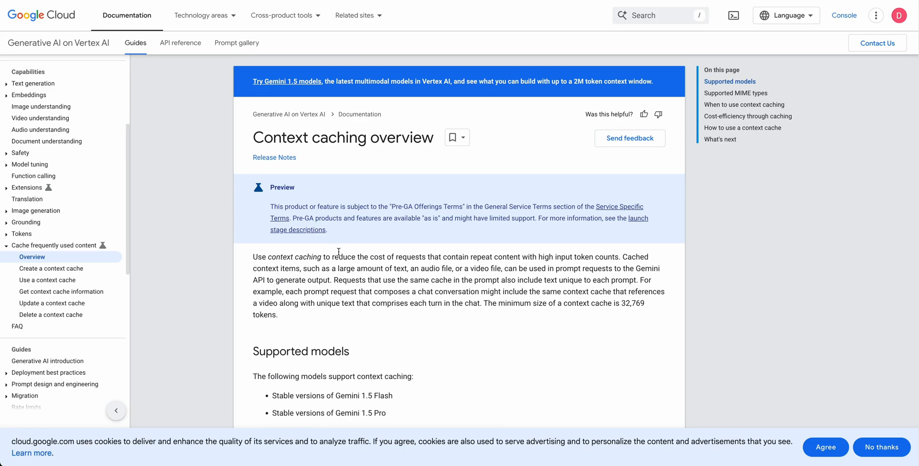
scroll("down", 3)
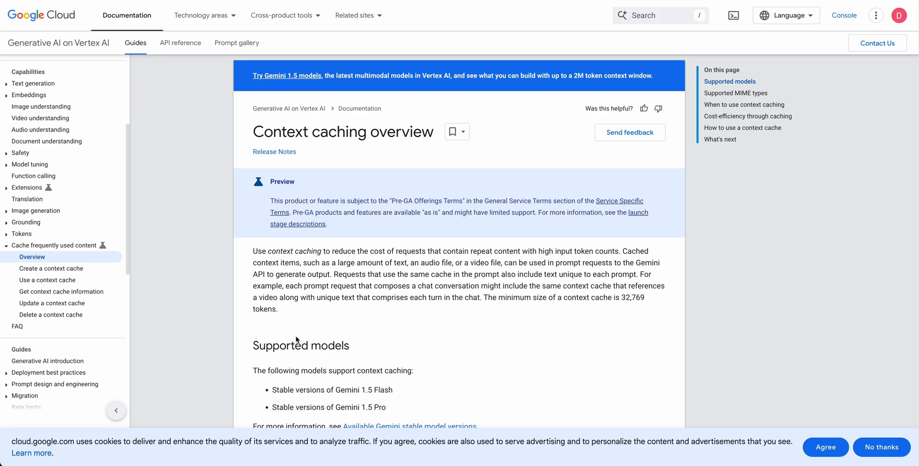
scroll("down", 3)
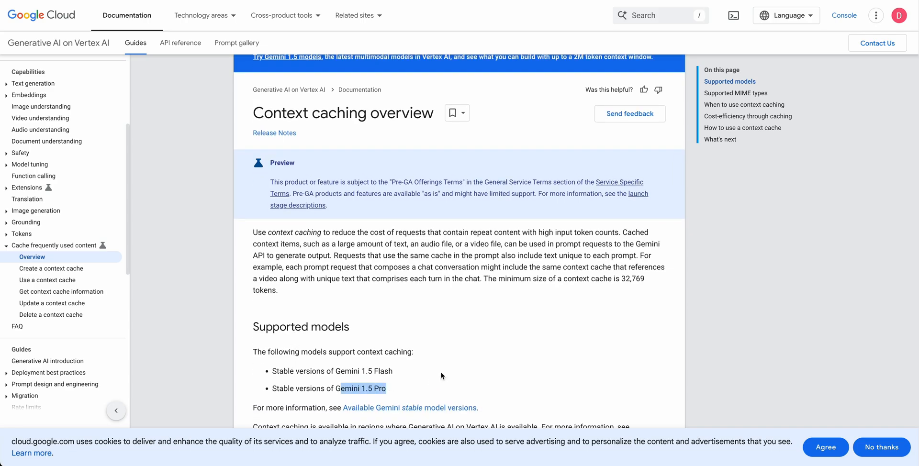
mouse_move(581, 131)
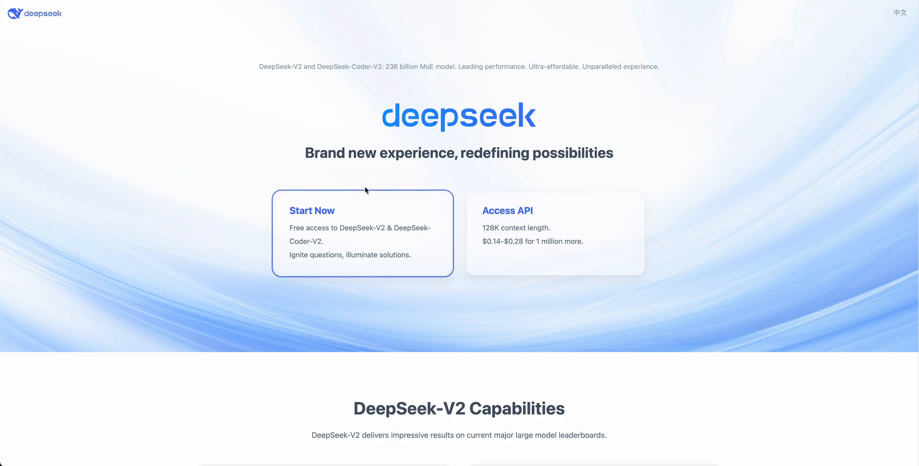
mouse_move(480, 112)
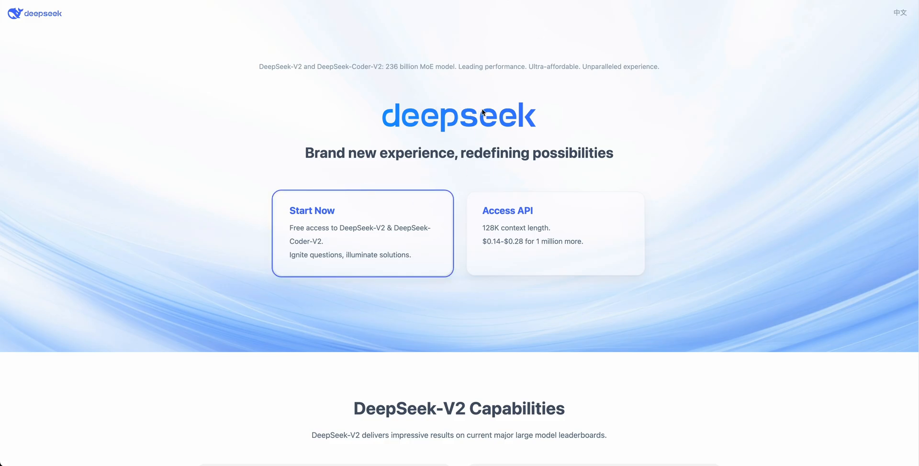
Scroll to DeepSeek-V2 Capabilities and its benchmarks against GPT-4 and Gemini
scroll("down", 3)
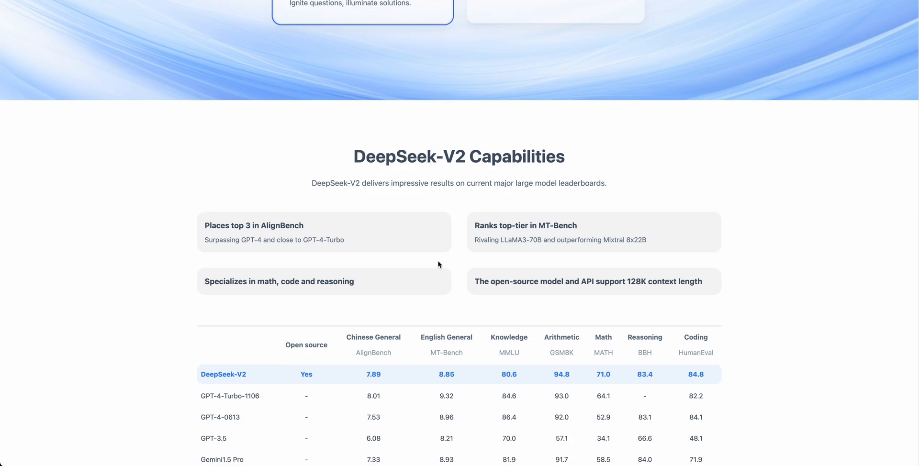
mouse_move(419, 264)
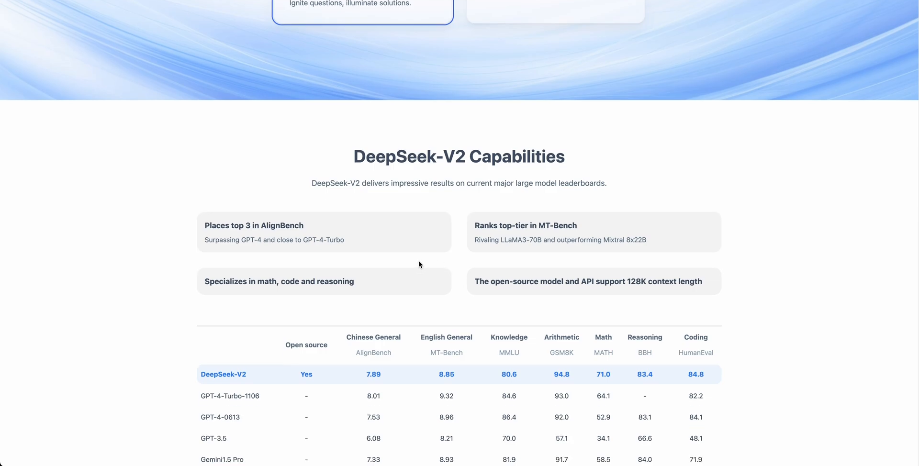
scroll("up", 3)
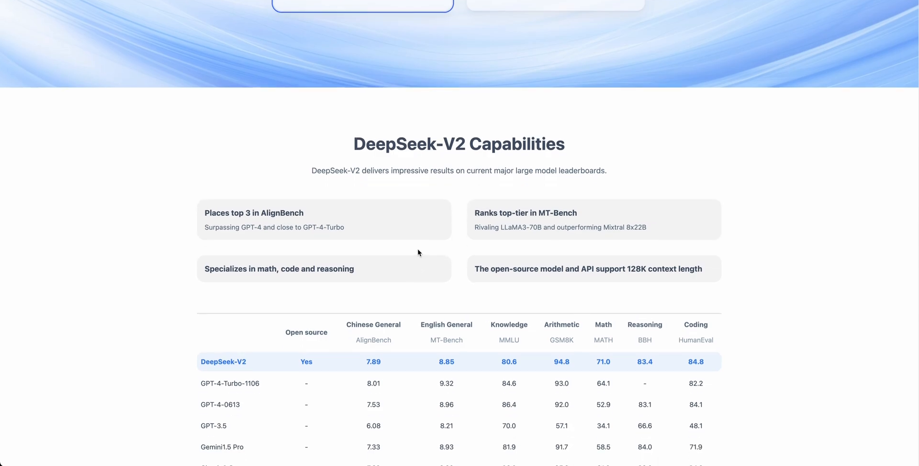
mouse_move(413, 246)
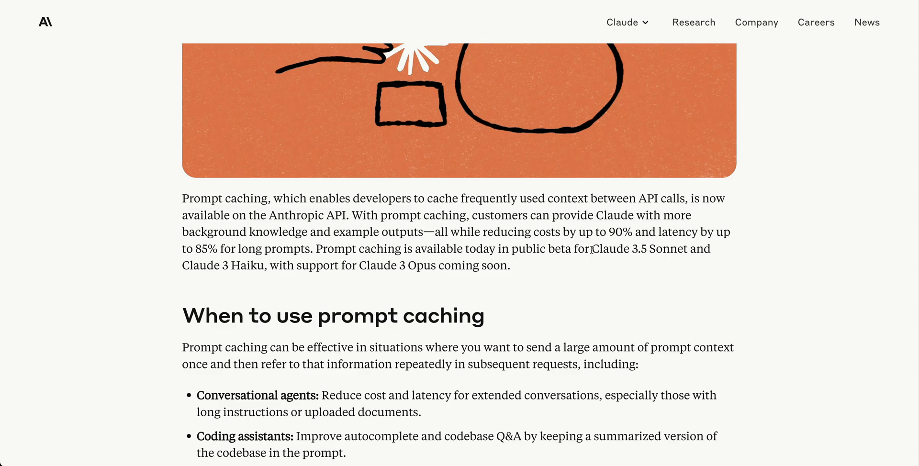
mouse_move(668, 253)
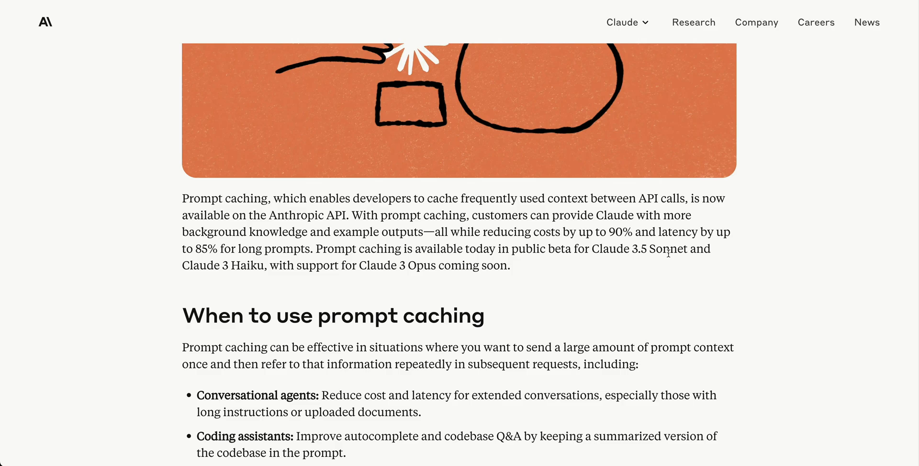
mouse_move(528, 303)
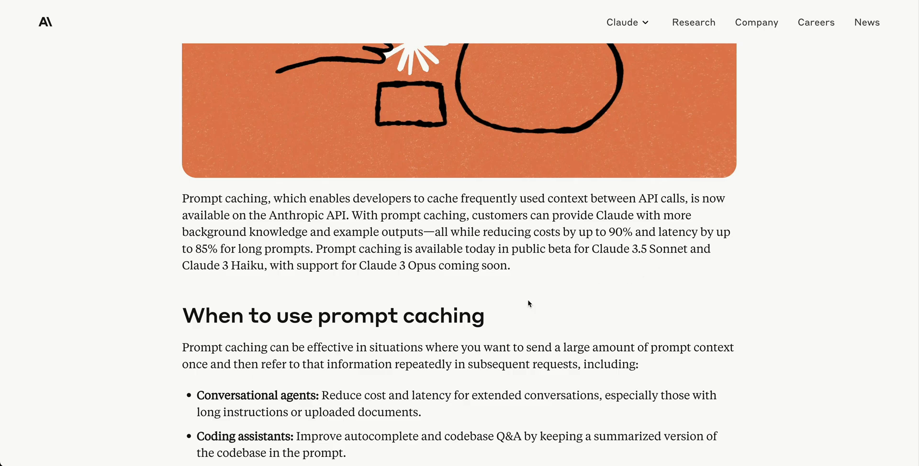
mouse_move(215, 306)
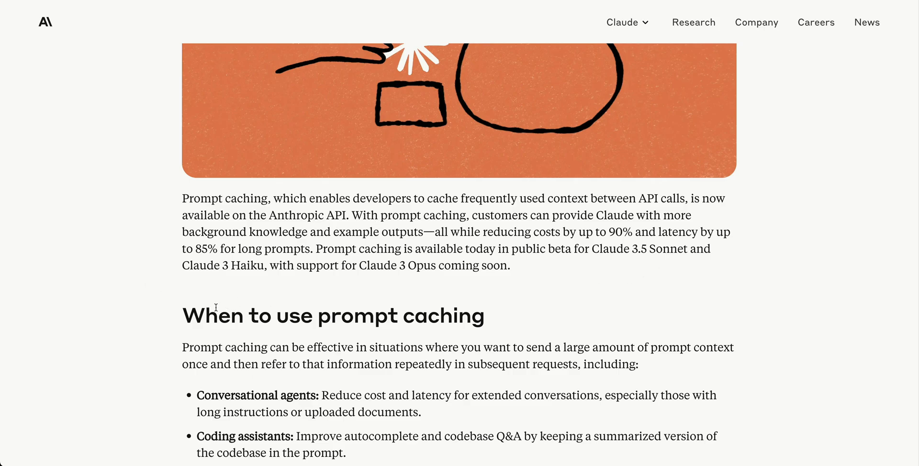
mouse_move(401, 234)
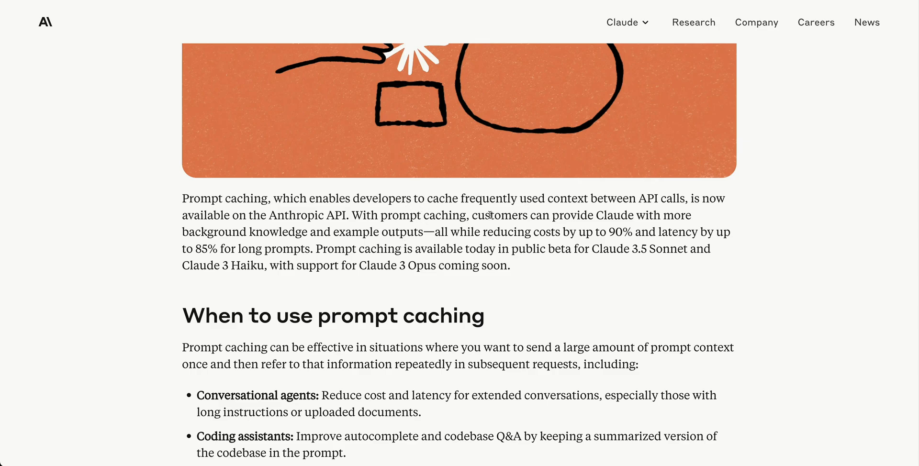
mouse_move(534, 212)
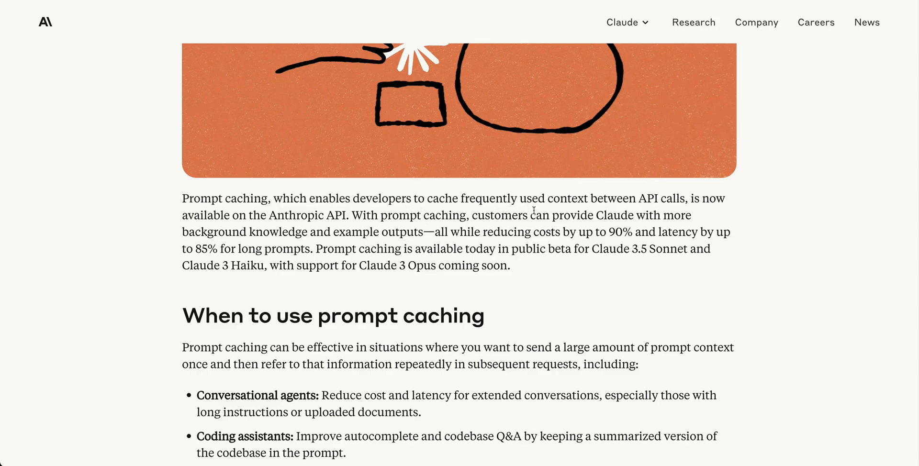
mouse_move(381, 241)
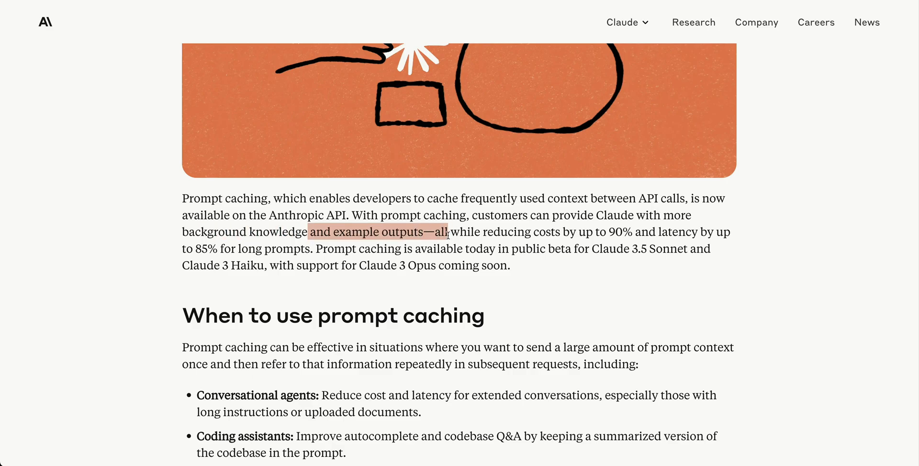
Clear the intro highlight and select the 'When to use prompt caching' heading and first use cases
left_click(608, 239)
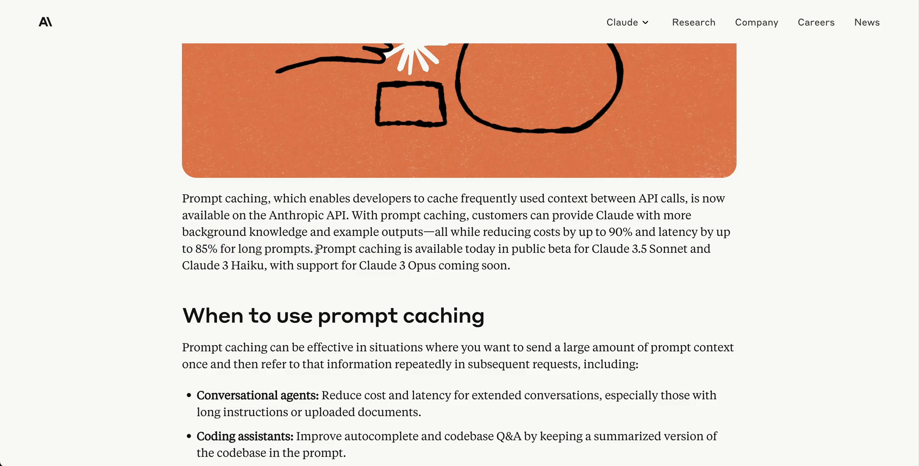
left_click_drag(316, 249, 572, 249)
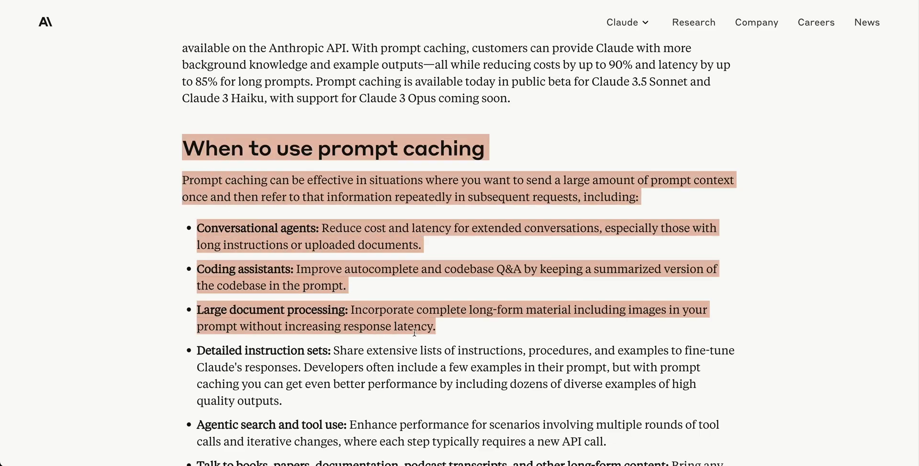
scroll("down", 3)
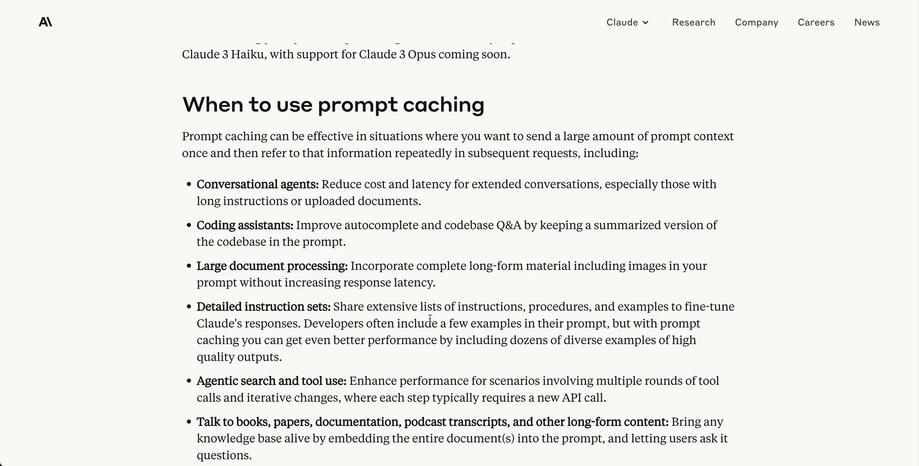
mouse_move(306, 205)
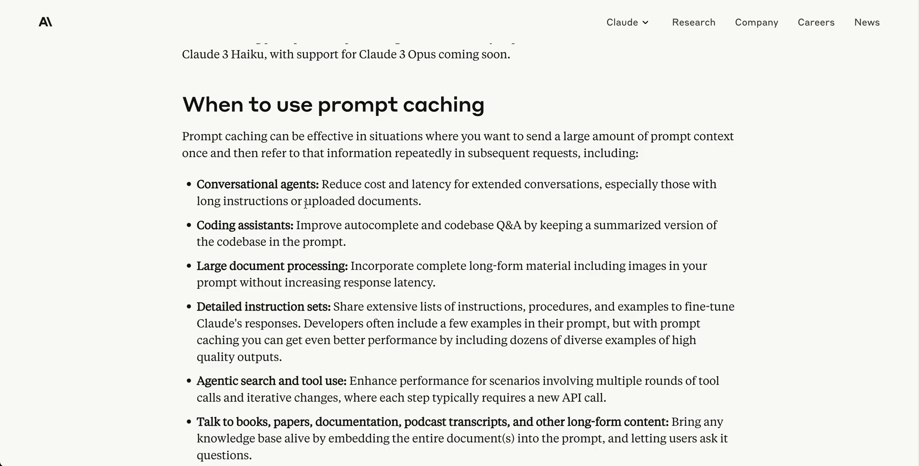
mouse_move(292, 184)
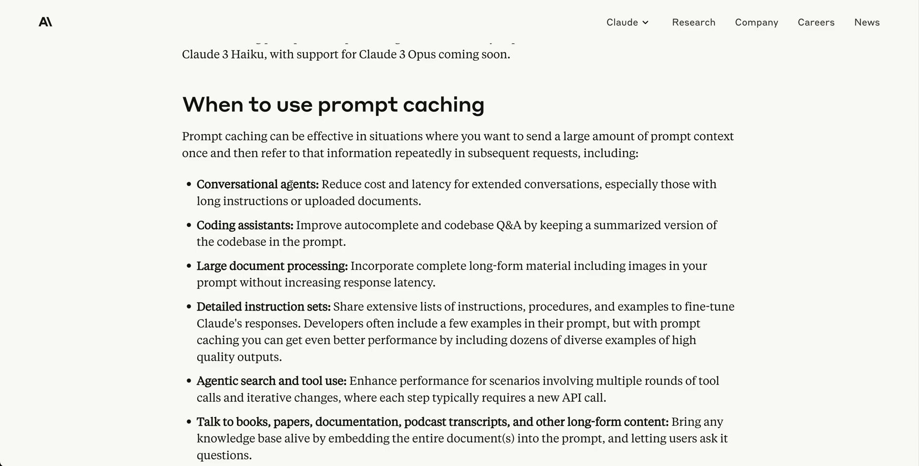
mouse_move(404, 230)
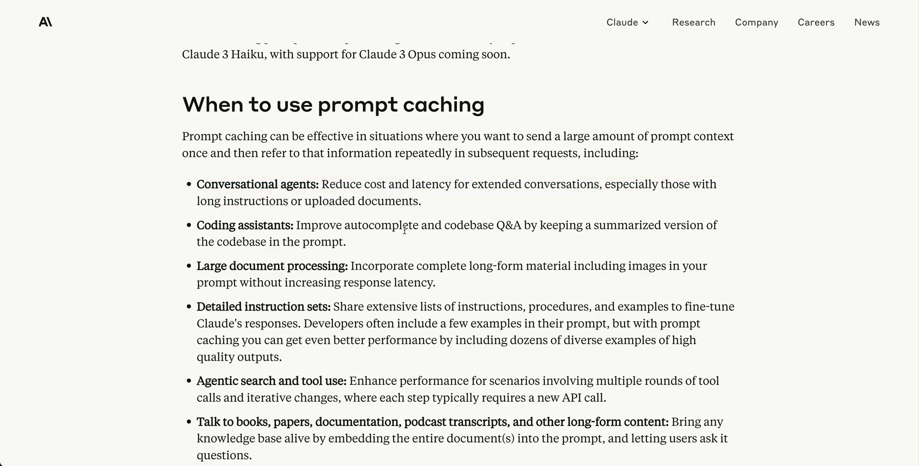
mouse_move(202, 226)
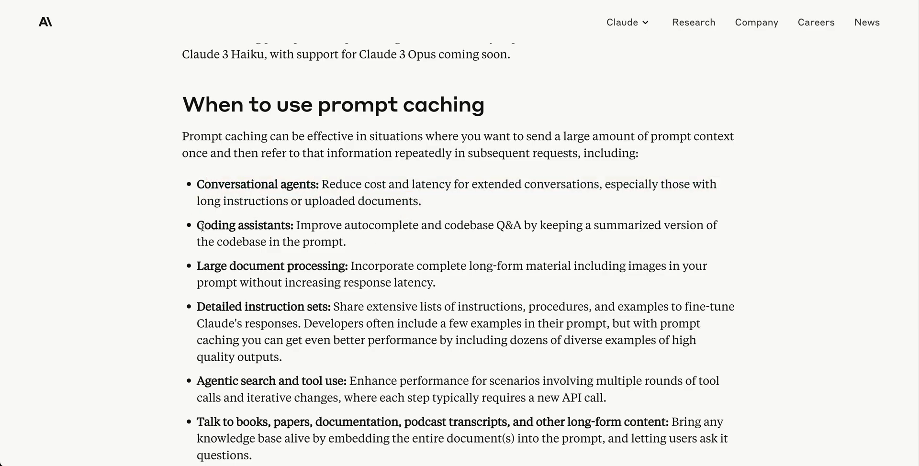
mouse_move(436, 247)
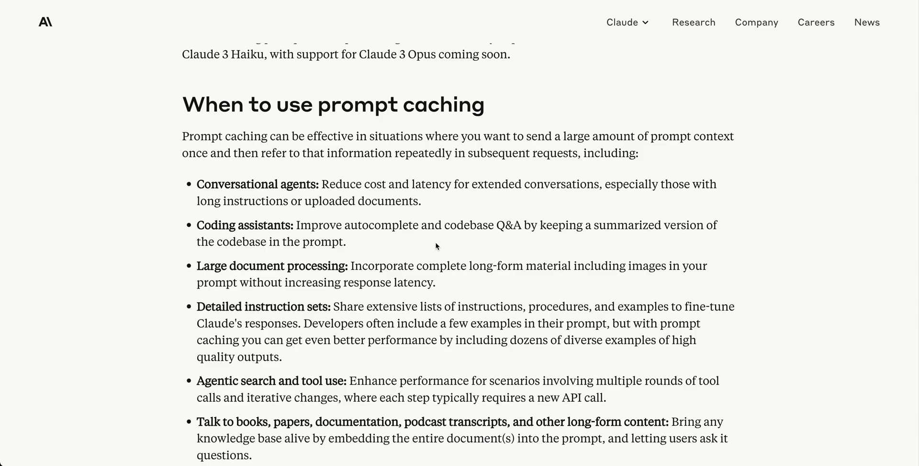
left_click_drag(246, 265, 446, 266)
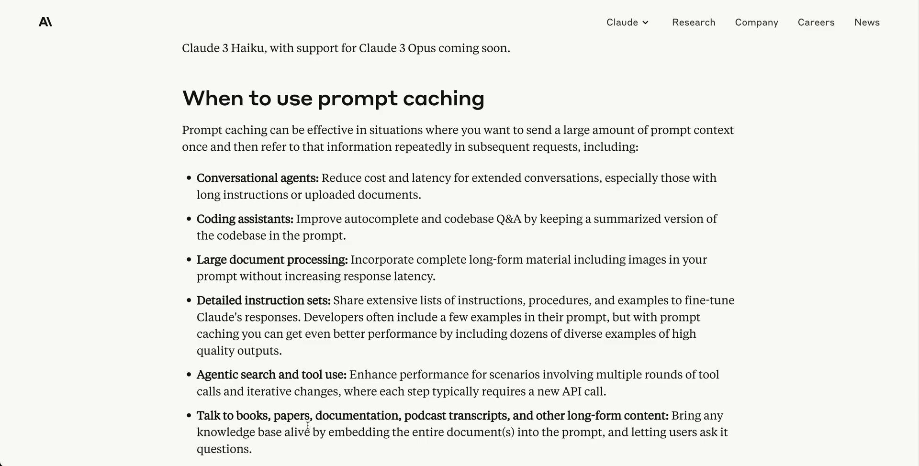
scroll("down", 3)
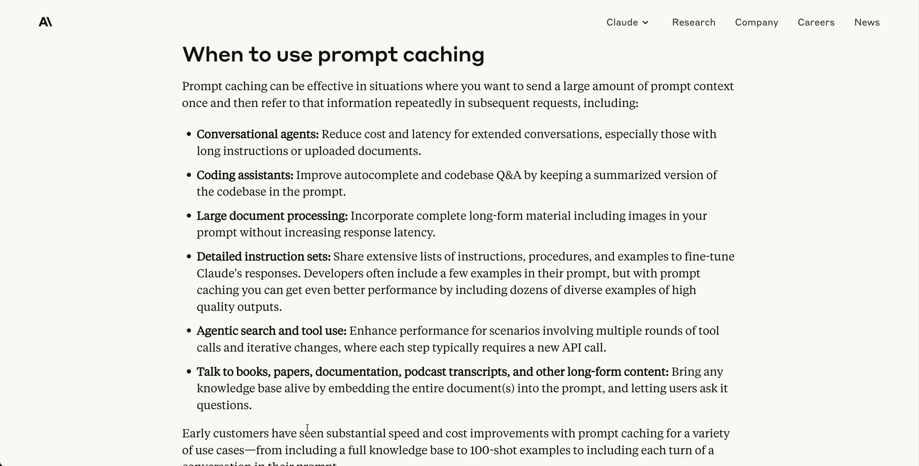
scroll("down", 3)
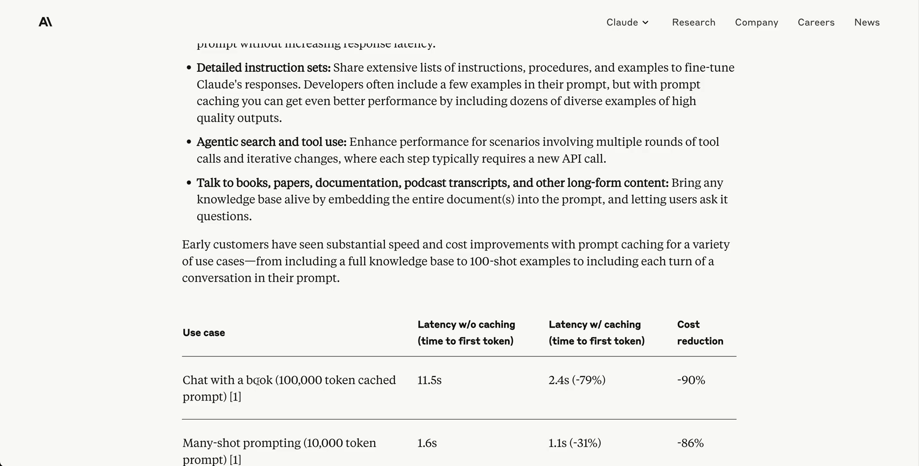
scroll("down", 3)
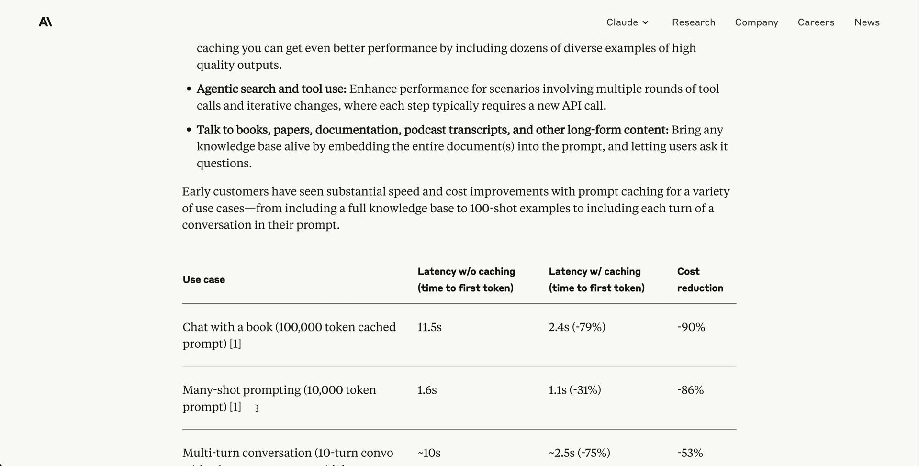
scroll("down", 3)
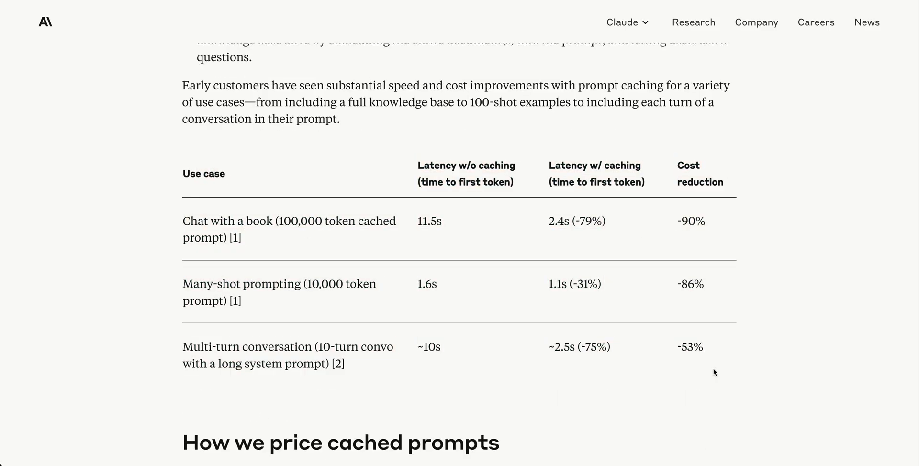
mouse_move(352, 223)
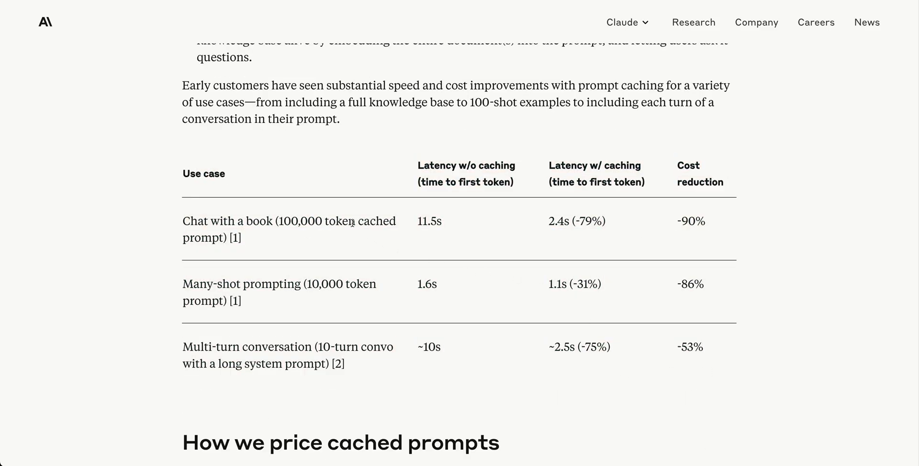
mouse_move(437, 231)
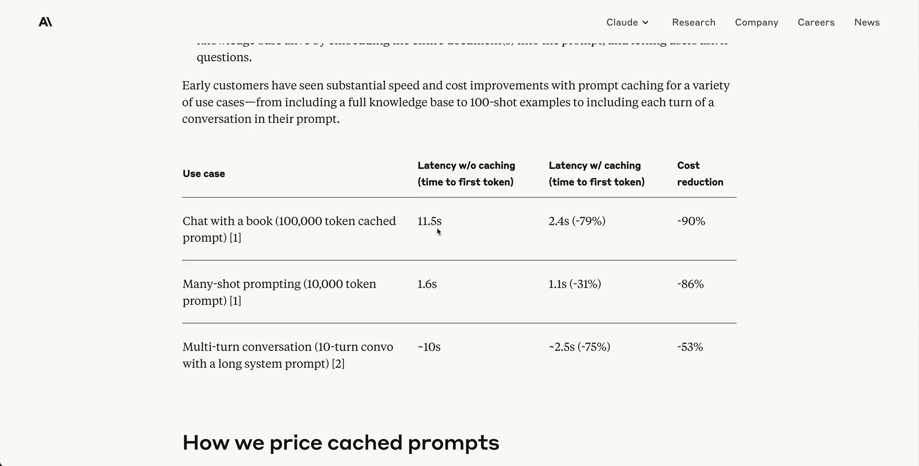
mouse_move(444, 234)
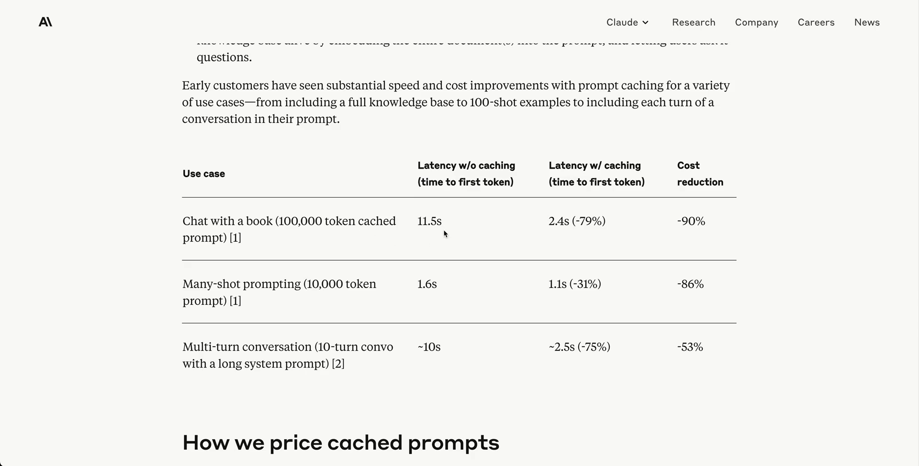
mouse_move(428, 227)
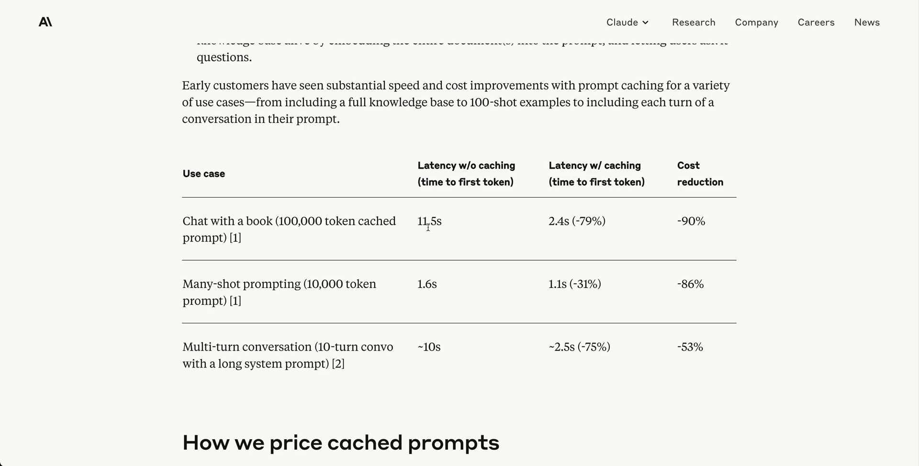
double_click(426, 221)
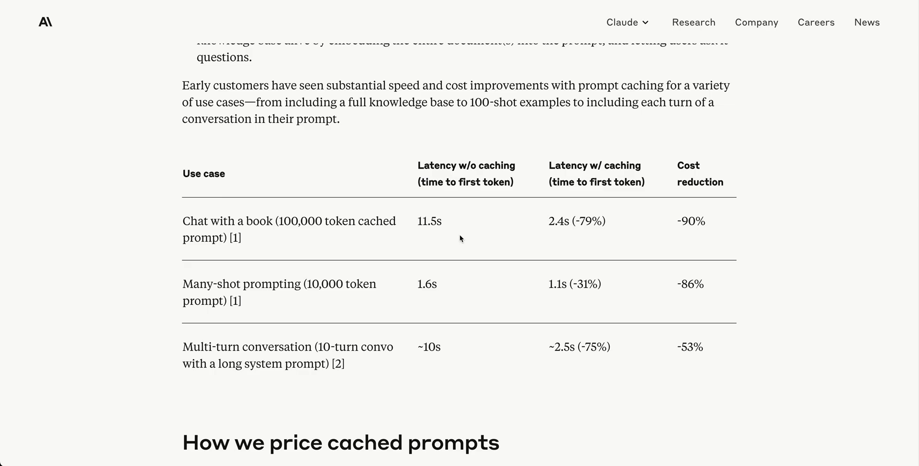
double_click(429, 221)
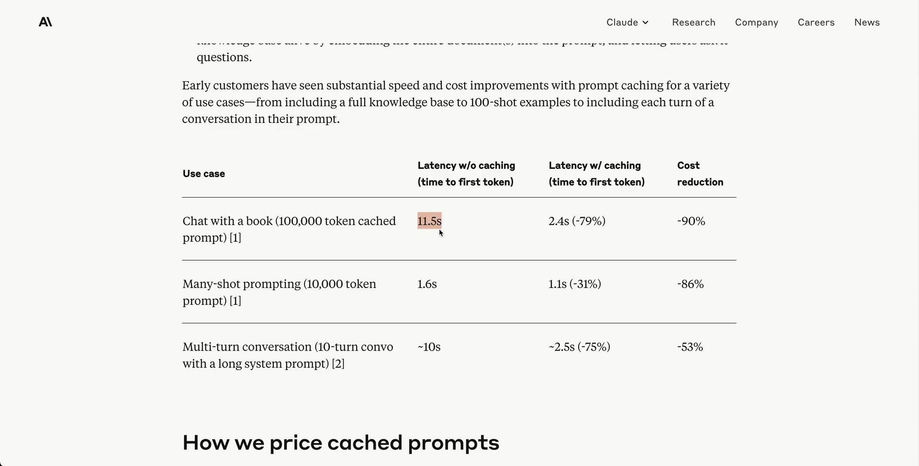
mouse_move(301, 241)
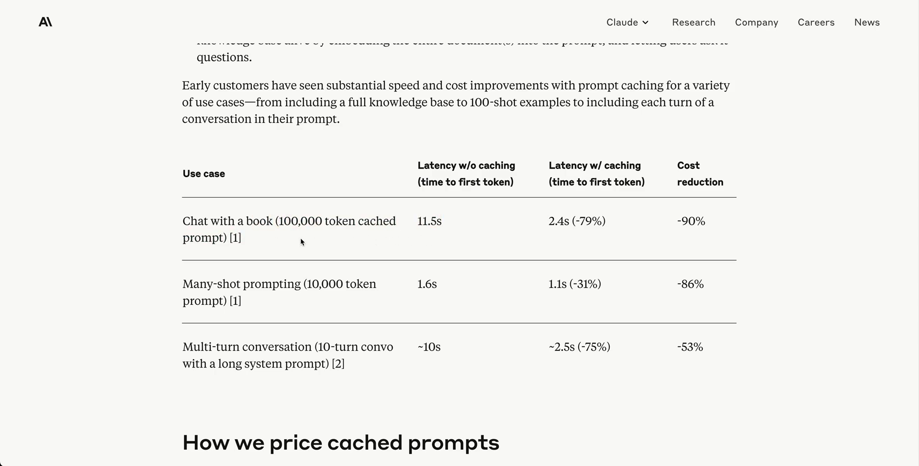
mouse_move(463, 250)
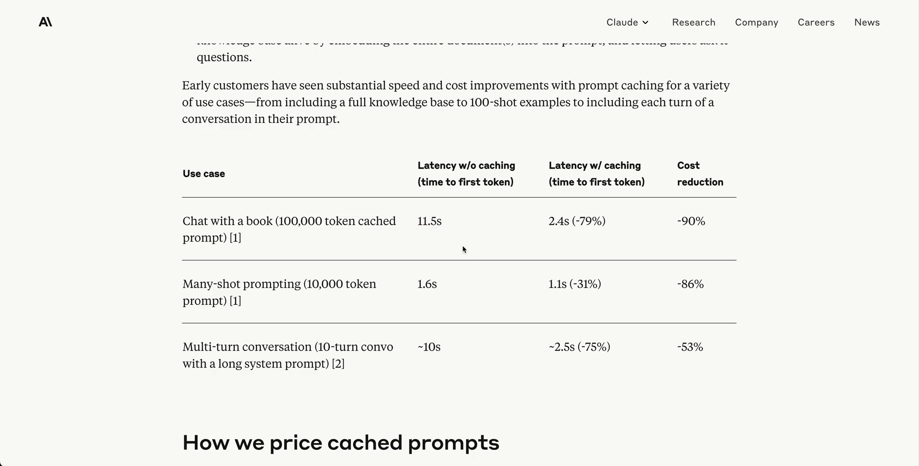
mouse_move(584, 221)
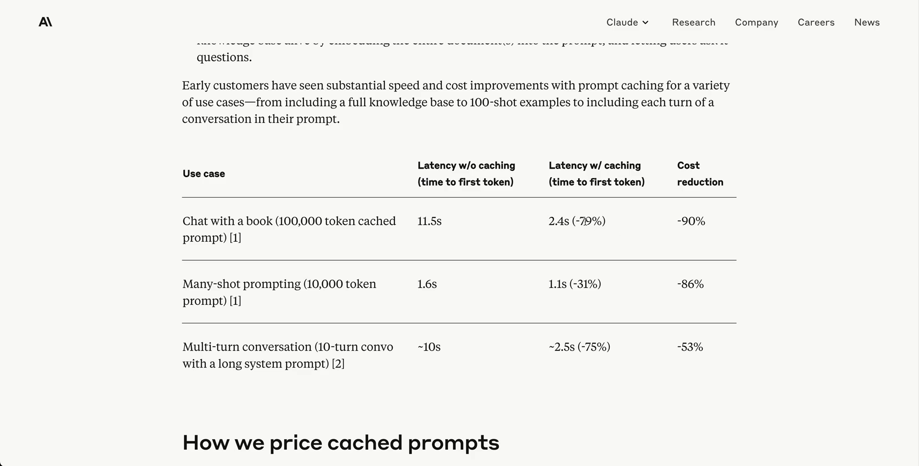
double_click(556, 221)
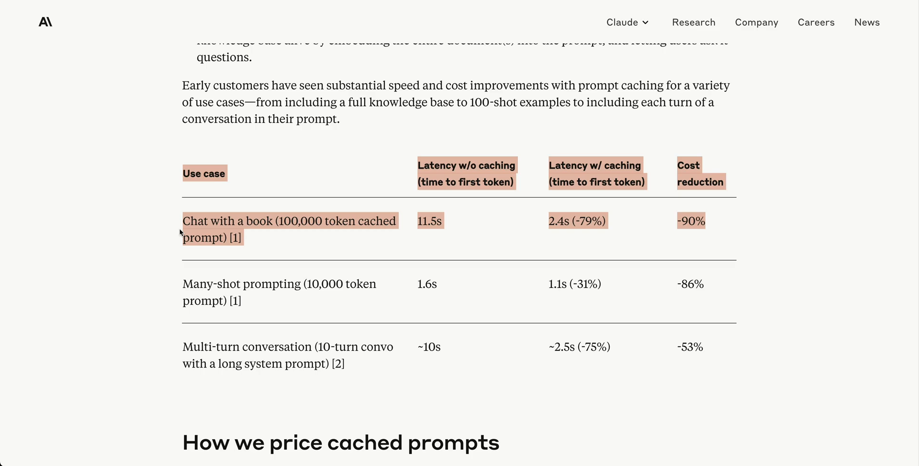
left_click(182, 281)
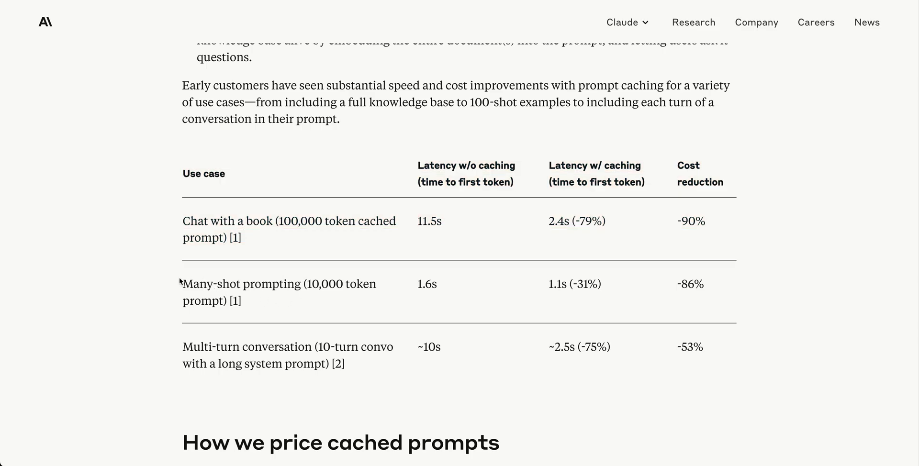
mouse_move(238, 345)
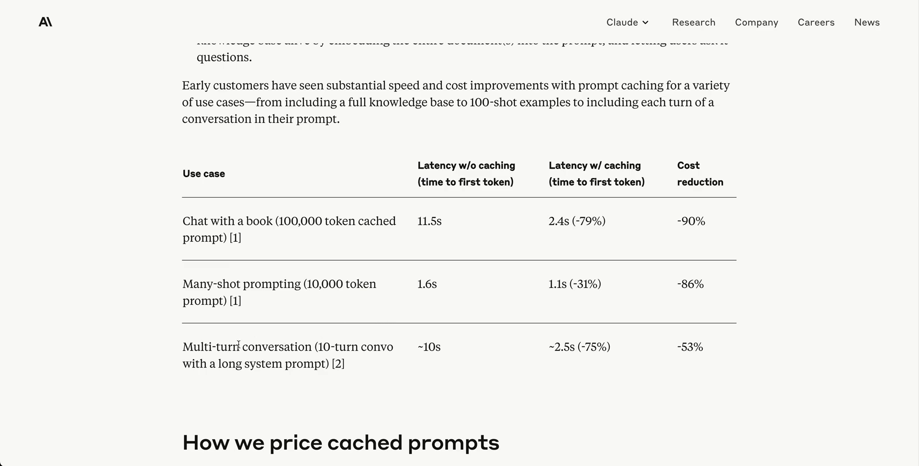
mouse_move(507, 327)
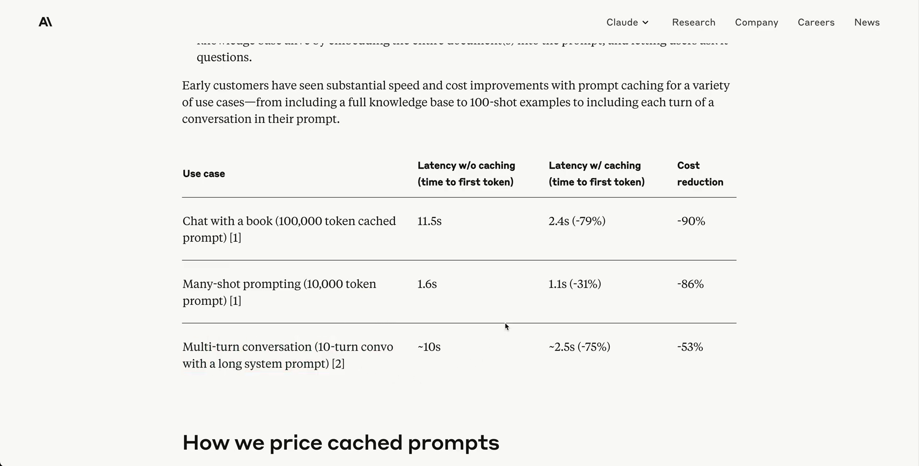
mouse_move(478, 356)
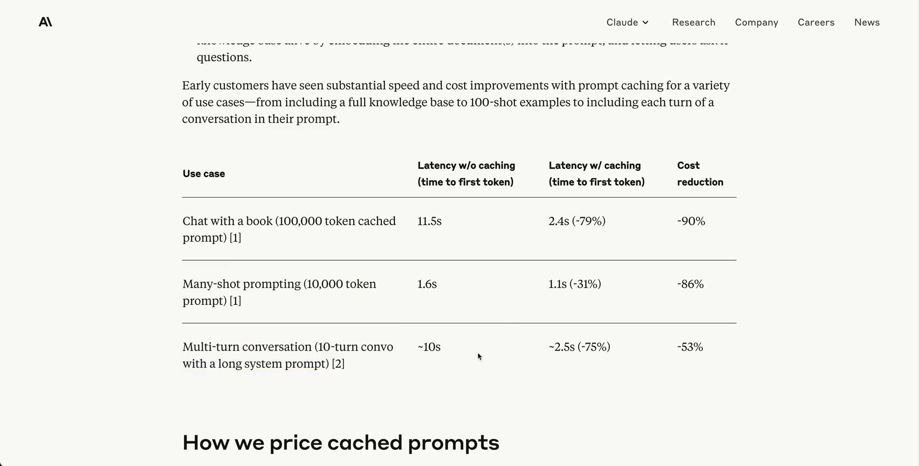
mouse_move(437, 308)
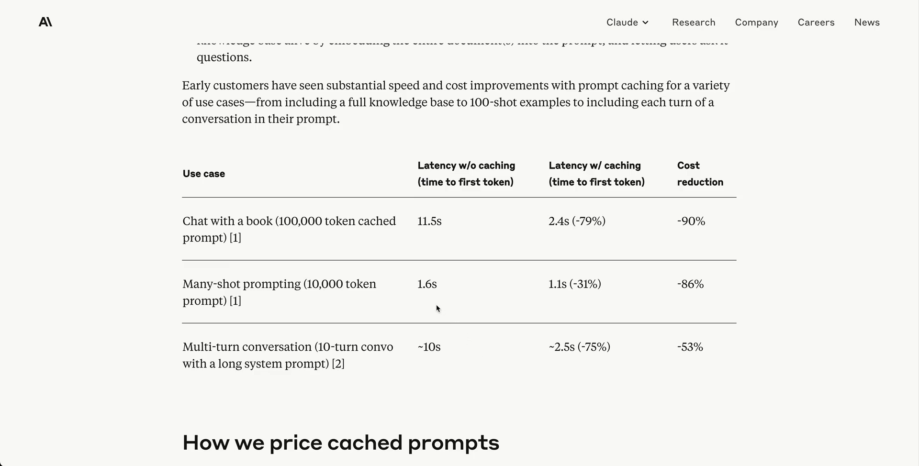
mouse_move(679, 284)
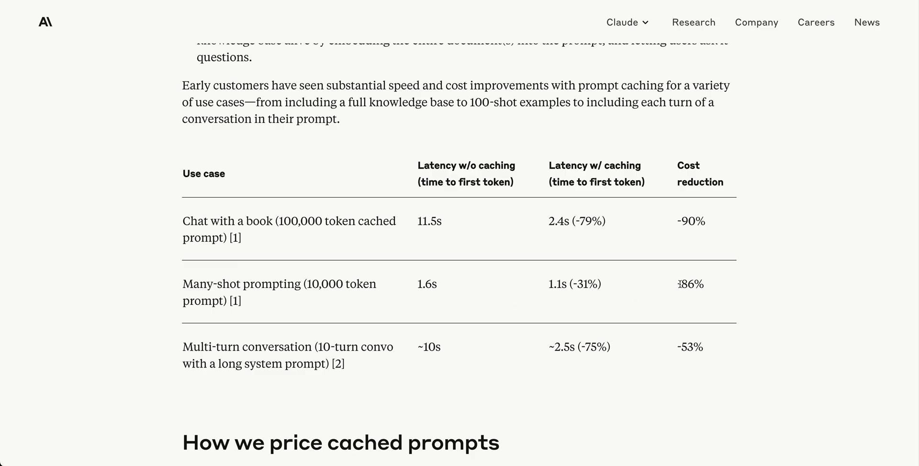
mouse_move(675, 288)
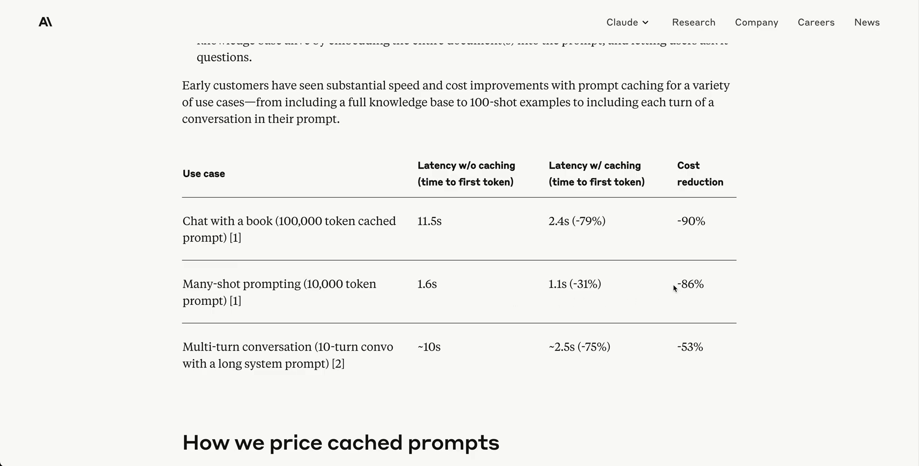
mouse_move(562, 287)
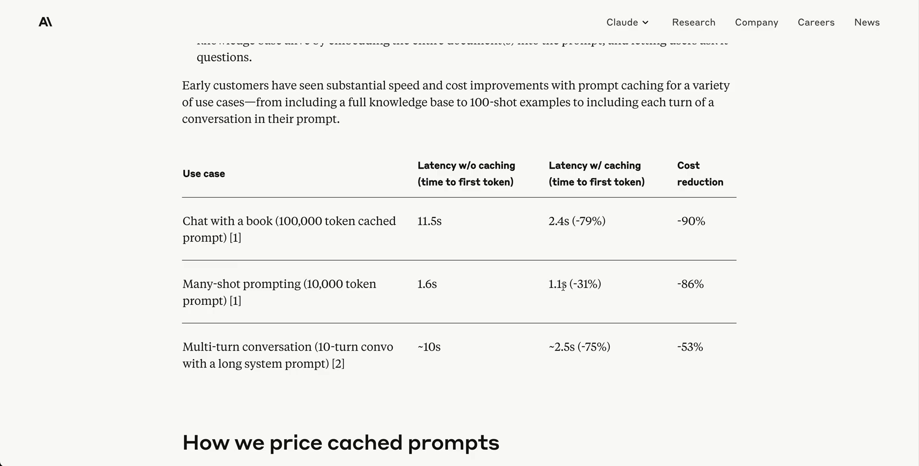
mouse_move(387, 372)
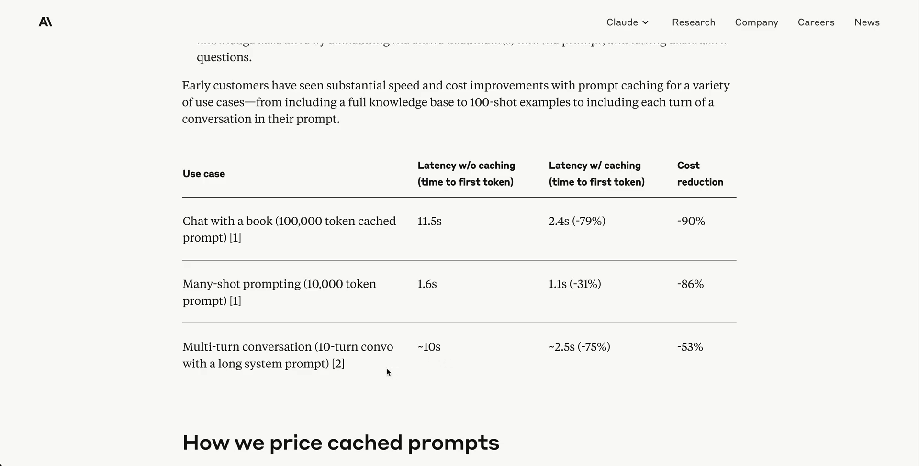
mouse_move(454, 366)
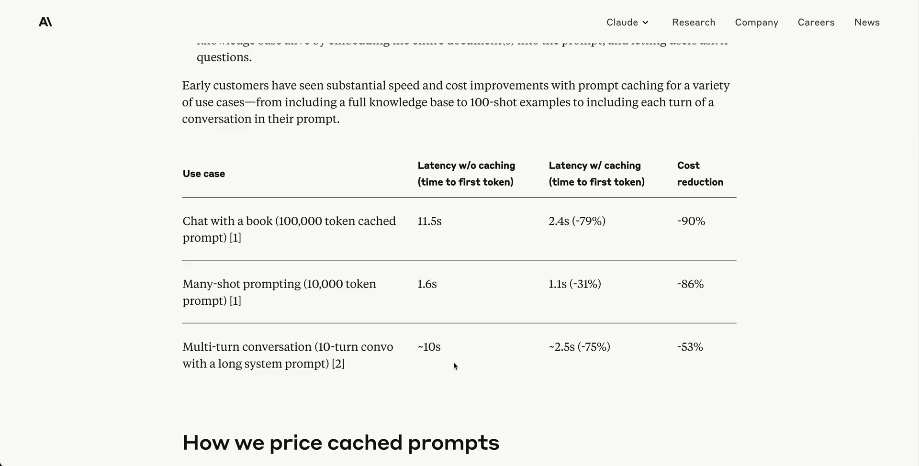
mouse_move(549, 351)
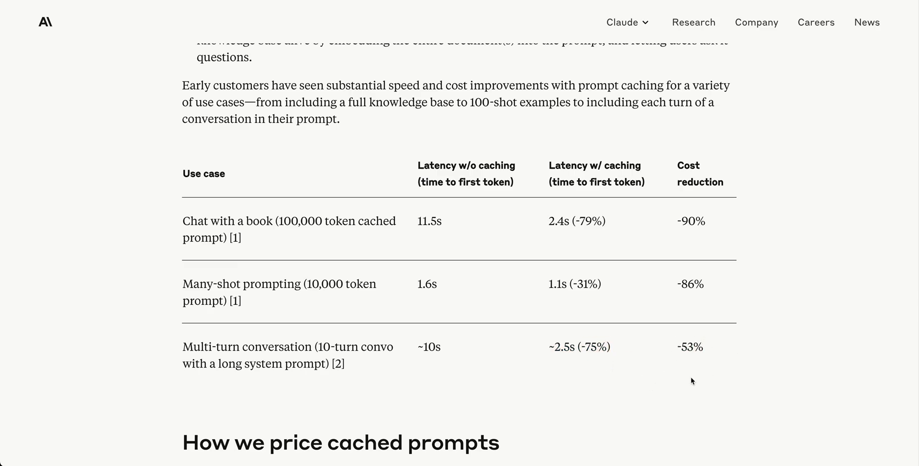
scroll("down", 3)
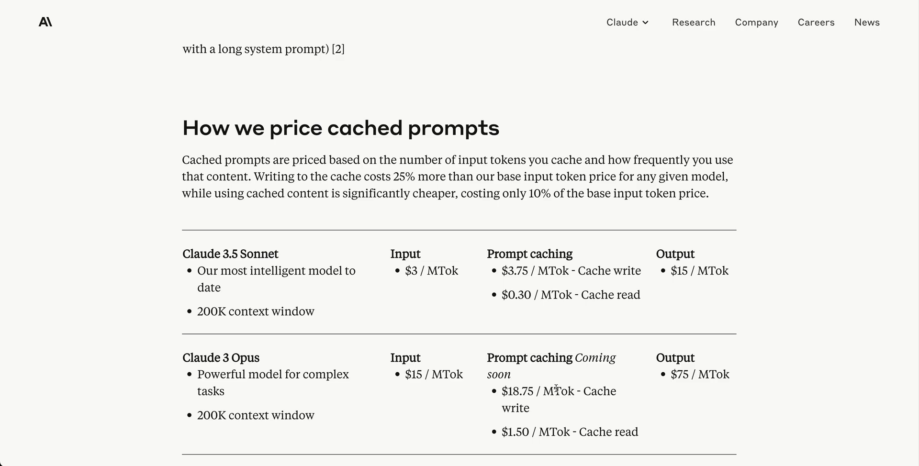
mouse_move(179, 258)
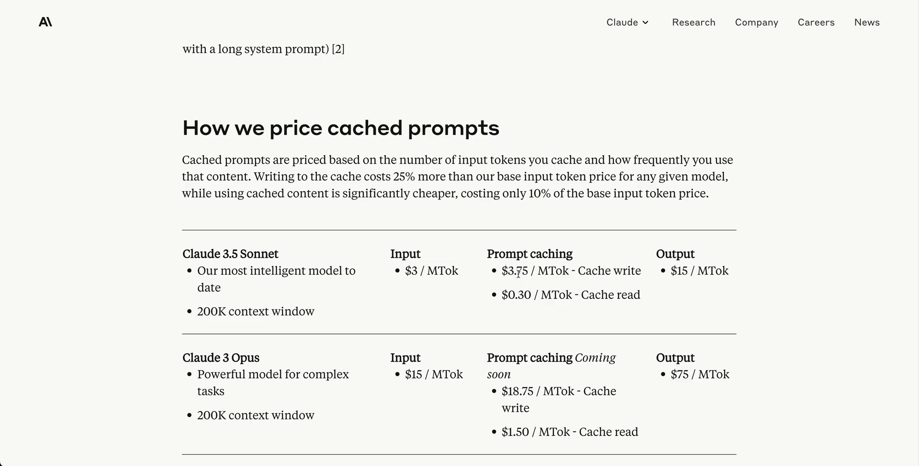
mouse_move(499, 274)
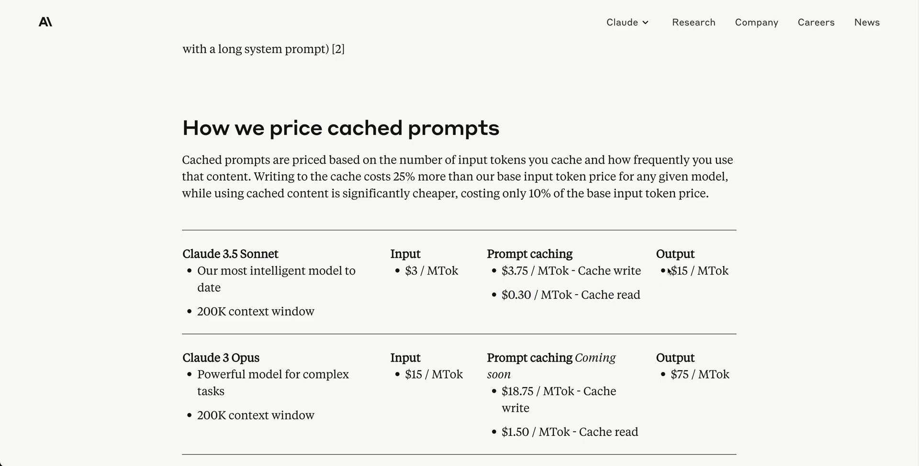
mouse_move(678, 278)
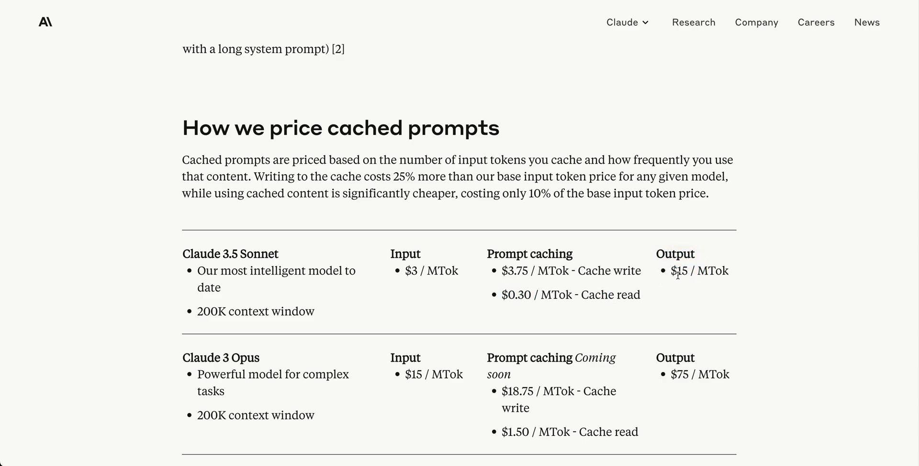
mouse_move(344, 366)
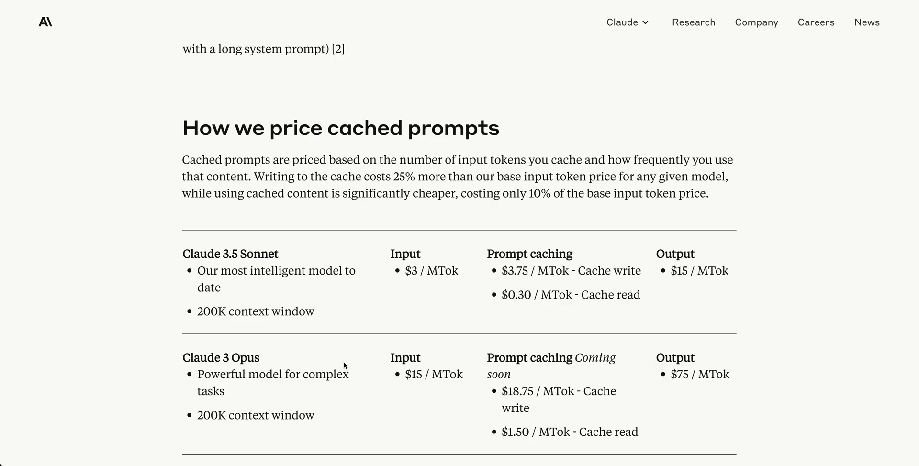
mouse_move(217, 375)
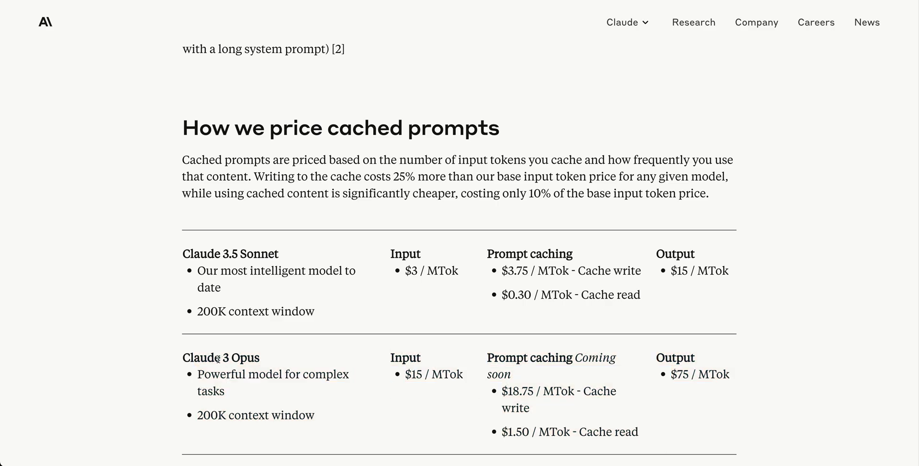
mouse_move(674, 428)
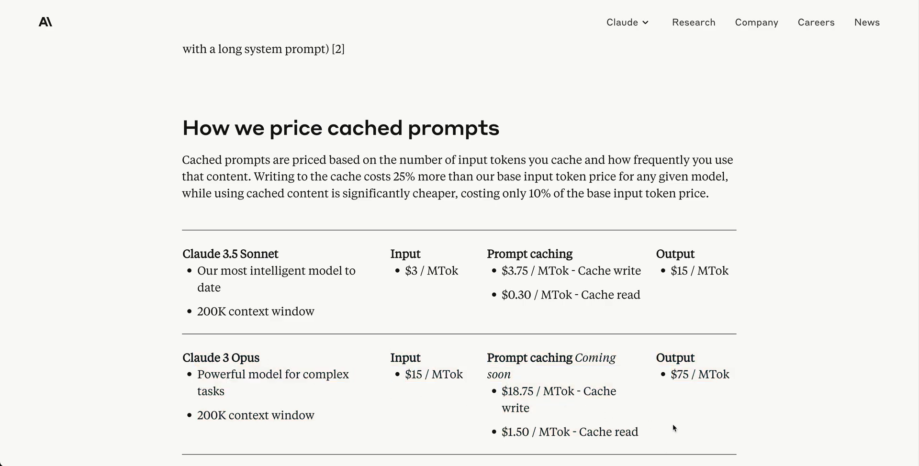
Scroll the pricing table to reveal the Claude 3 Haiku row below Sonnet and Opus
scroll("down", 3)
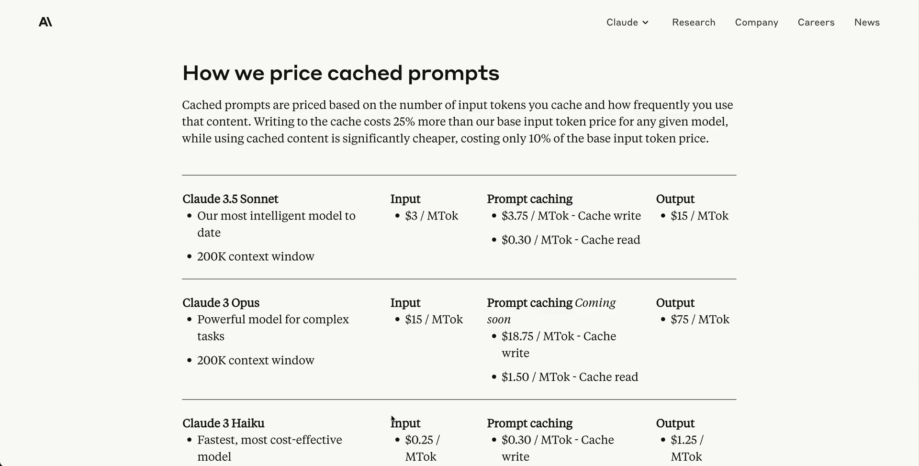
Scroll past the Notion spotlight, then switch to the Prompt Caching (beta) docs tab
scroll("down", 3)
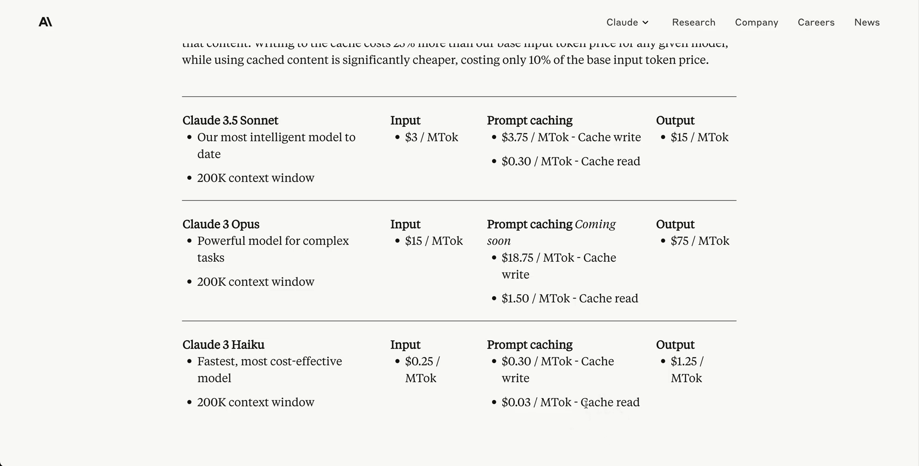
double_click(516, 403)
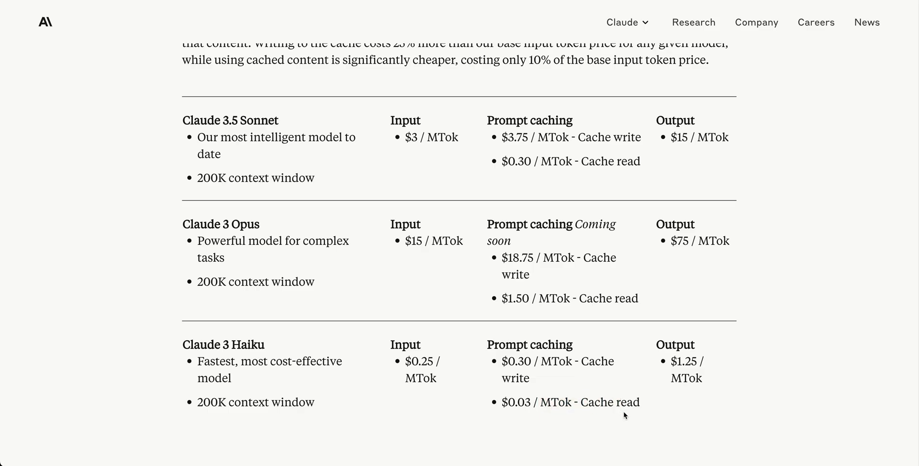
mouse_move(673, 365)
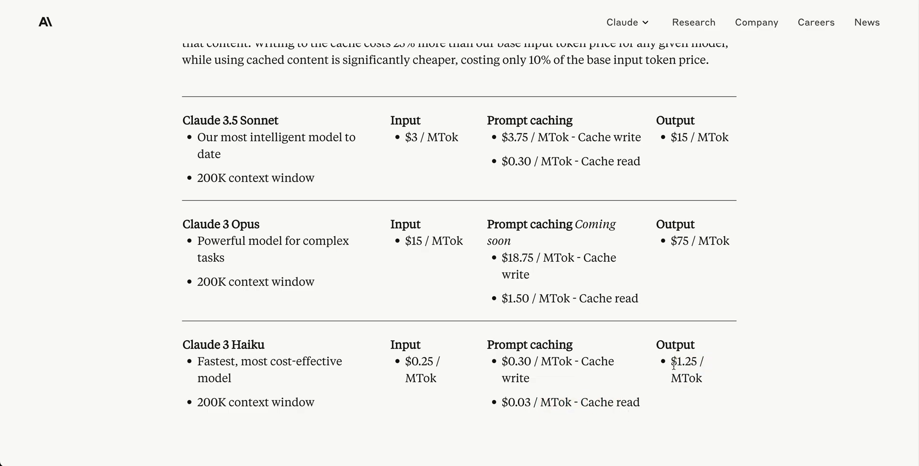
mouse_move(629, 402)
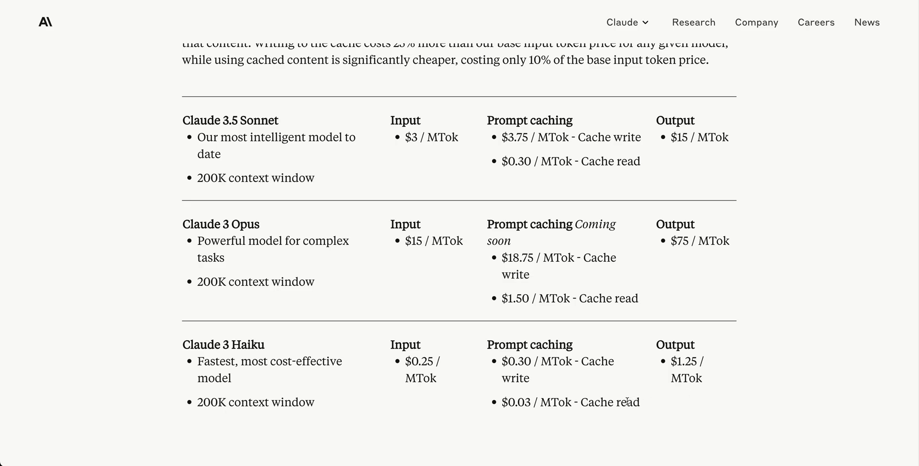
scroll("down", 3)
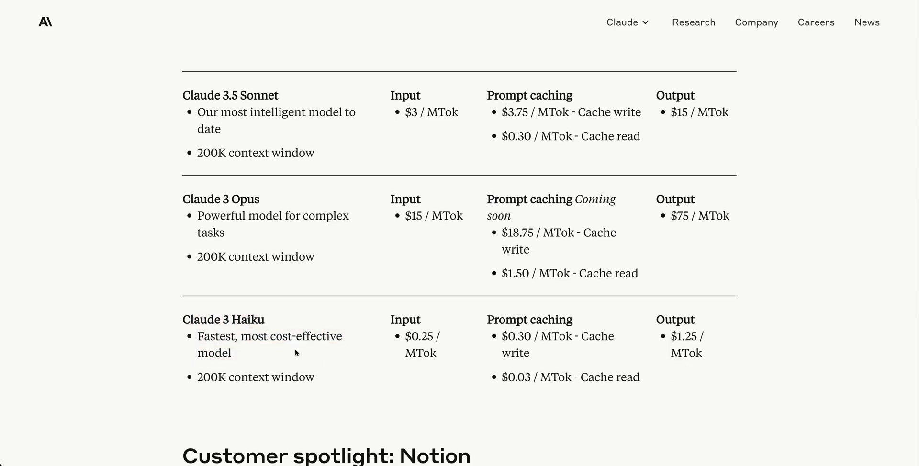
mouse_move(257, 337)
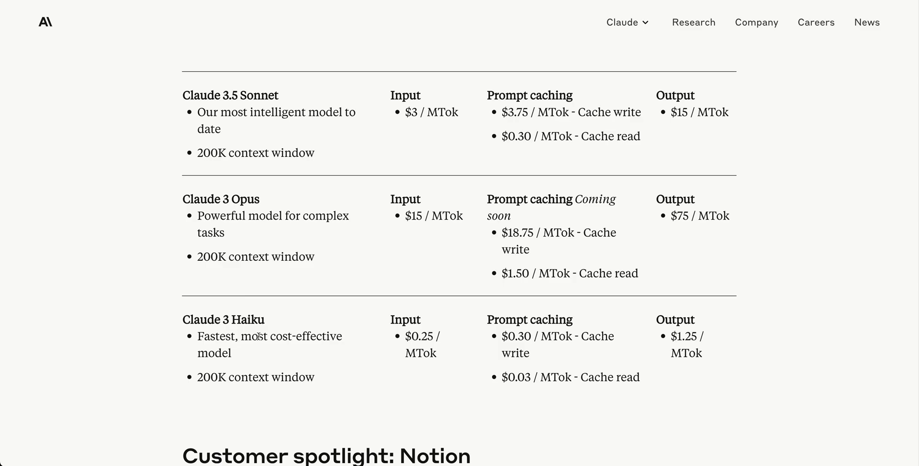
scroll("down", 3)
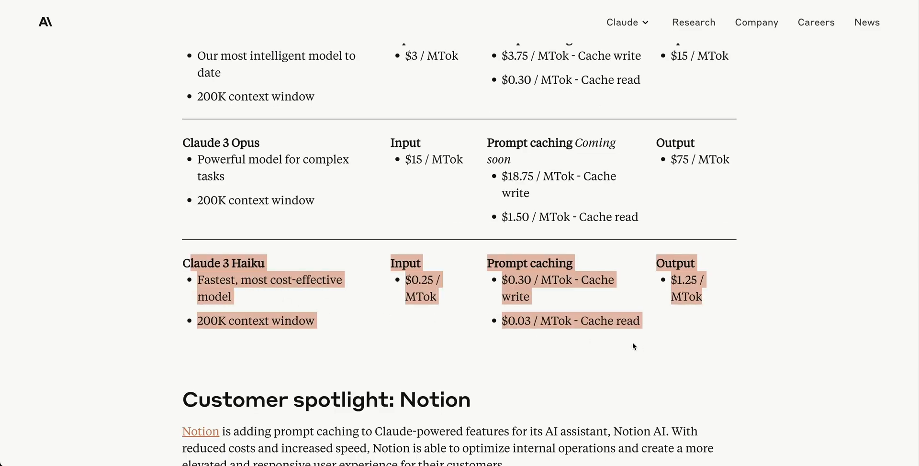
scroll("down", 3)
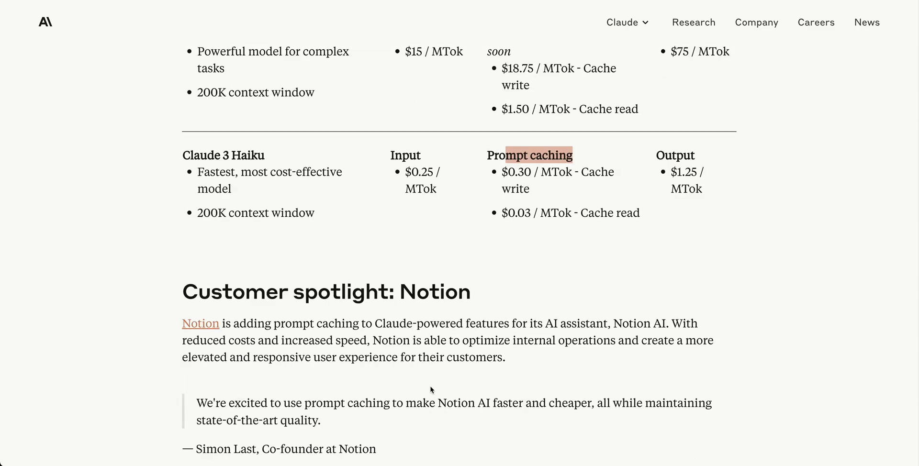
left_click(528, 154)
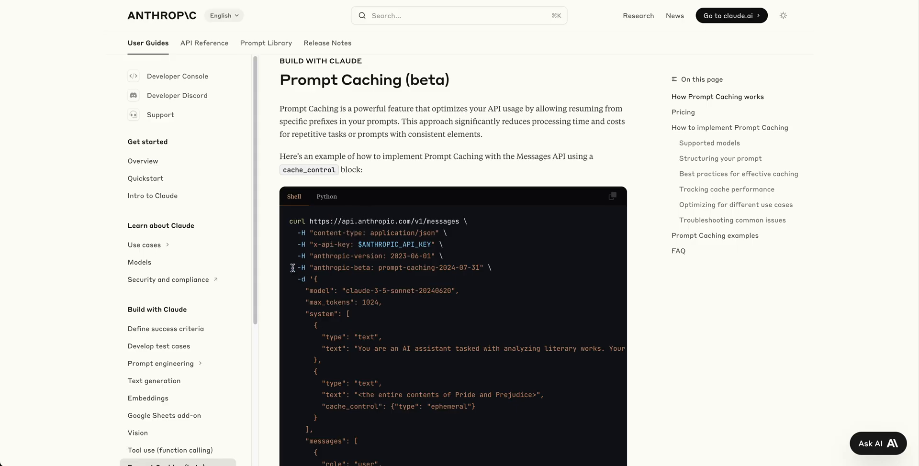
scroll("down", 3)
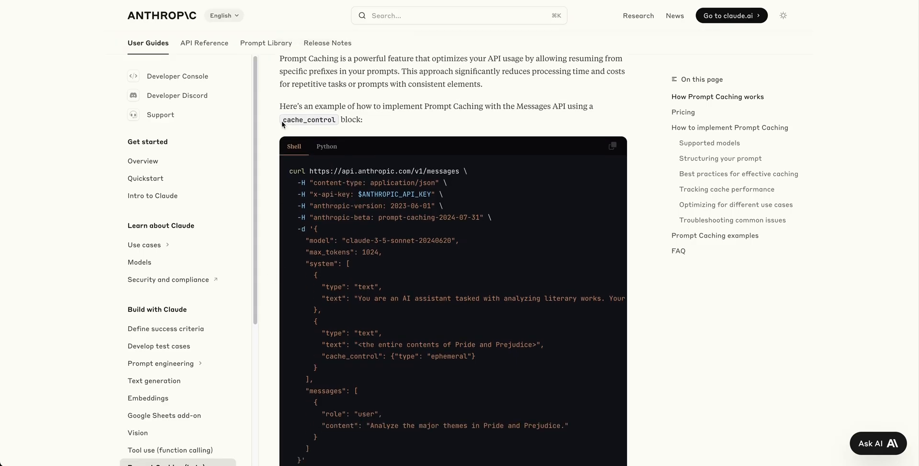
double_click(351, 356)
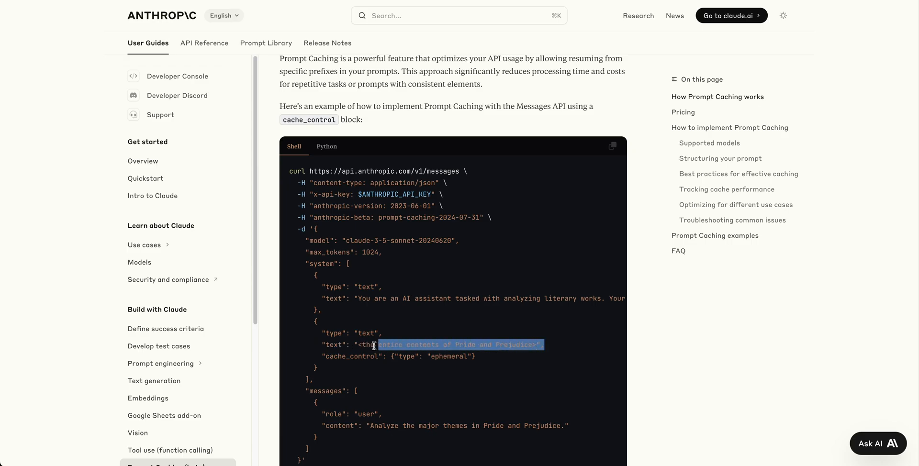
left_click_drag(376, 345, 321, 345)
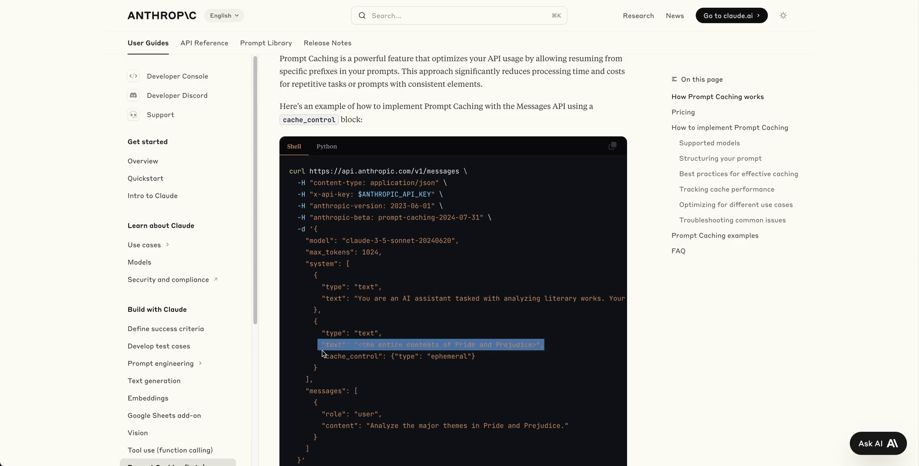
left_click(397, 359)
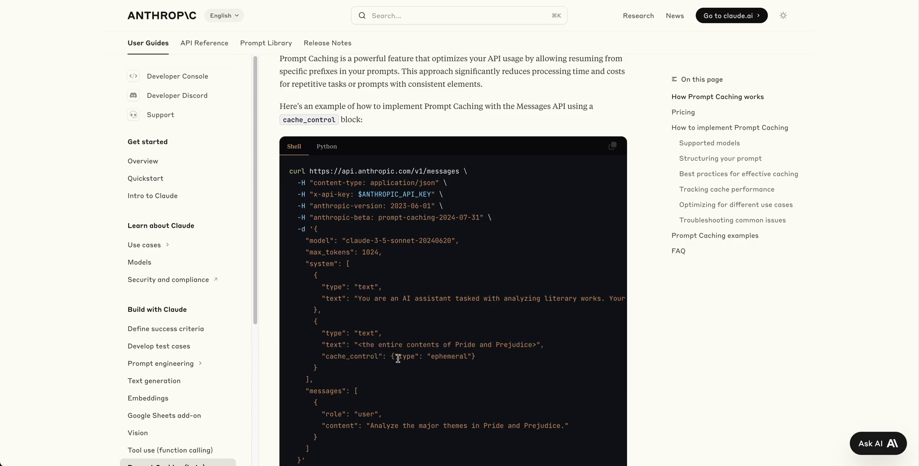
double_click(407, 357)
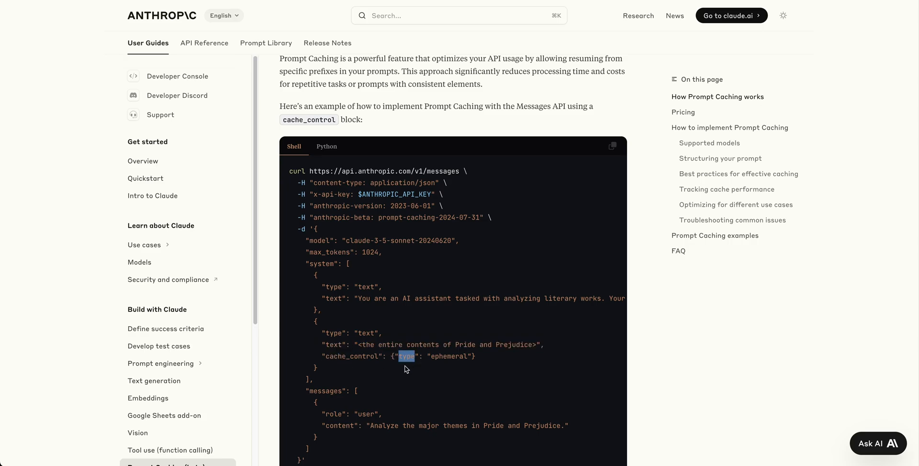
mouse_move(363, 359)
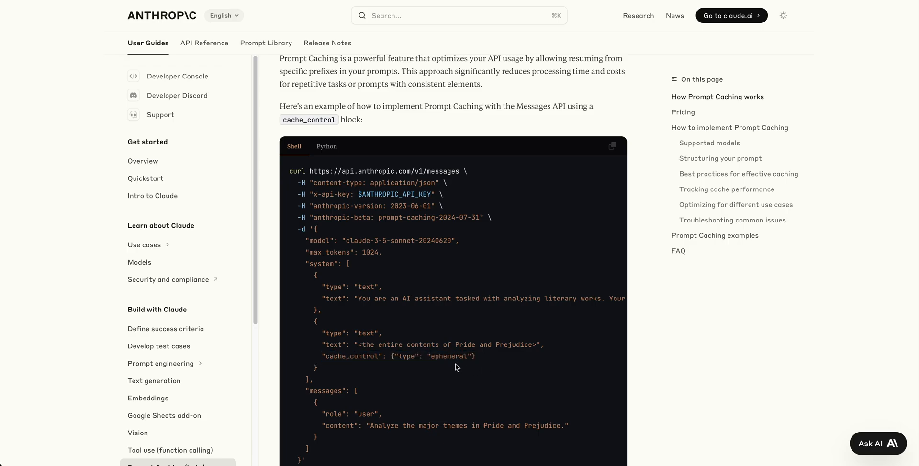
double_click(352, 356)
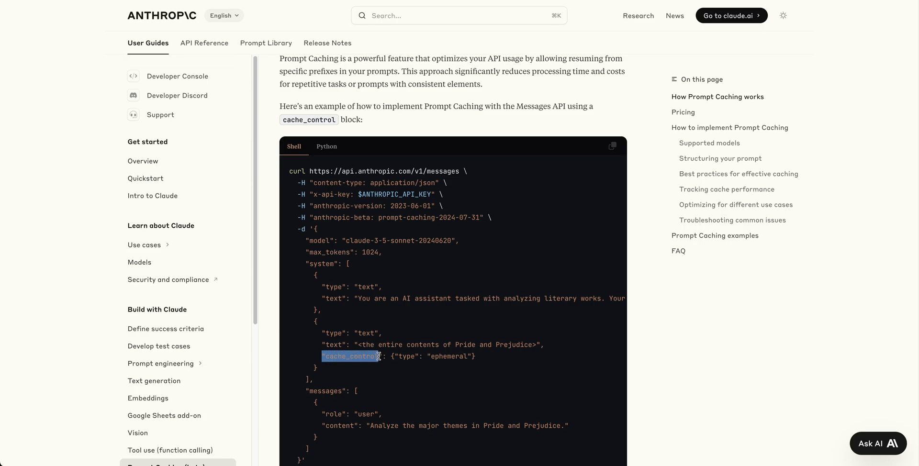
left_click(350, 356)
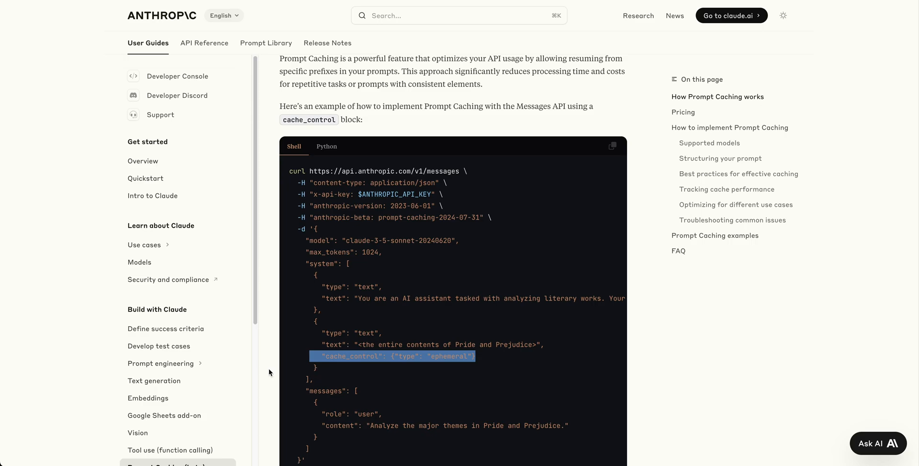
Scroll to the 5-minute cache lifetime note and clear its highlight
scroll("down", 3)
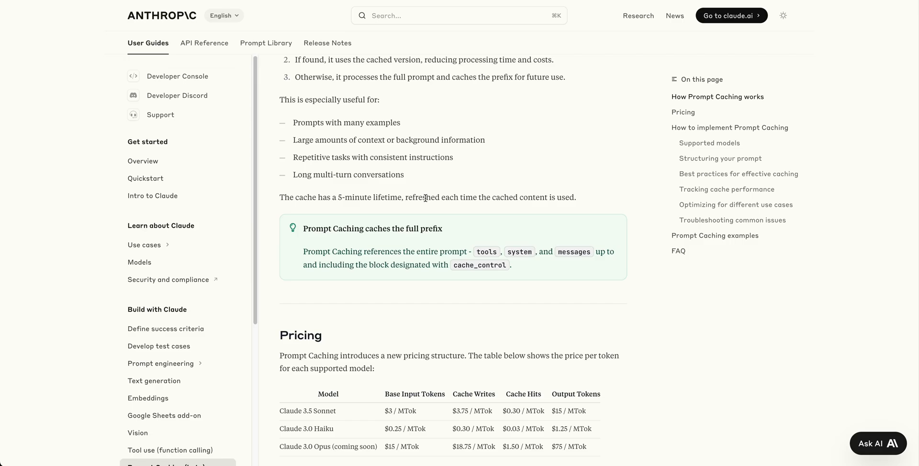
mouse_move(282, 197)
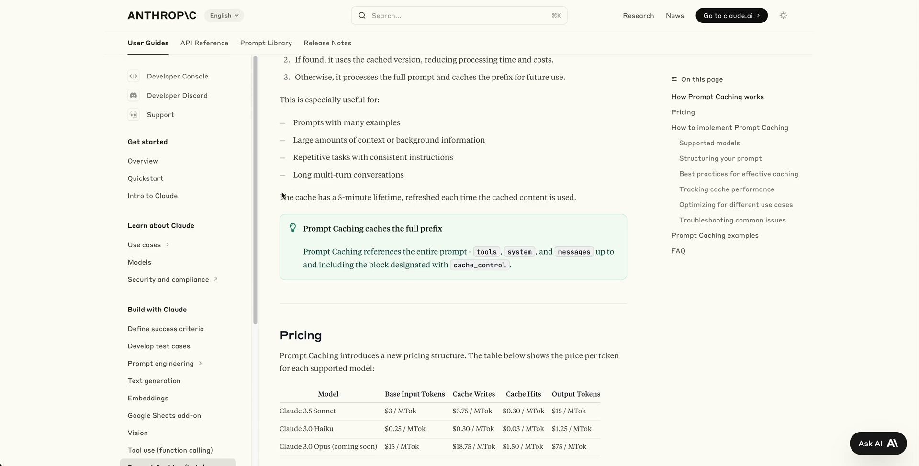
mouse_move(496, 225)
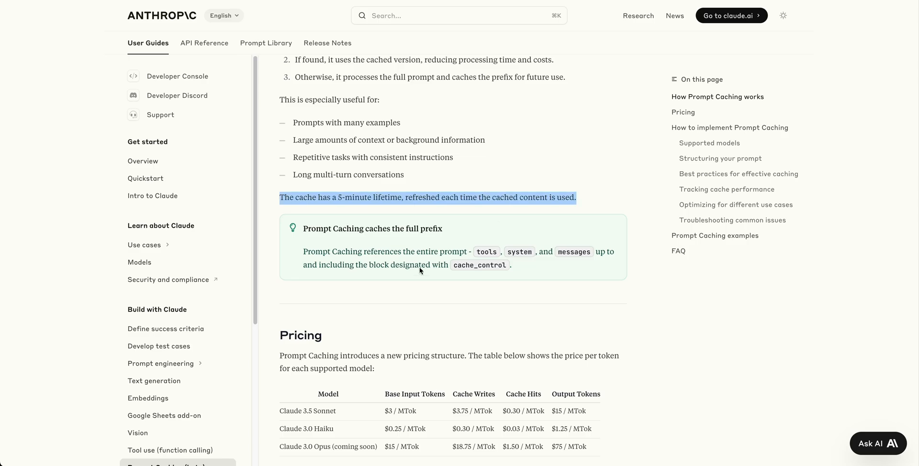
left_click(418, 249)
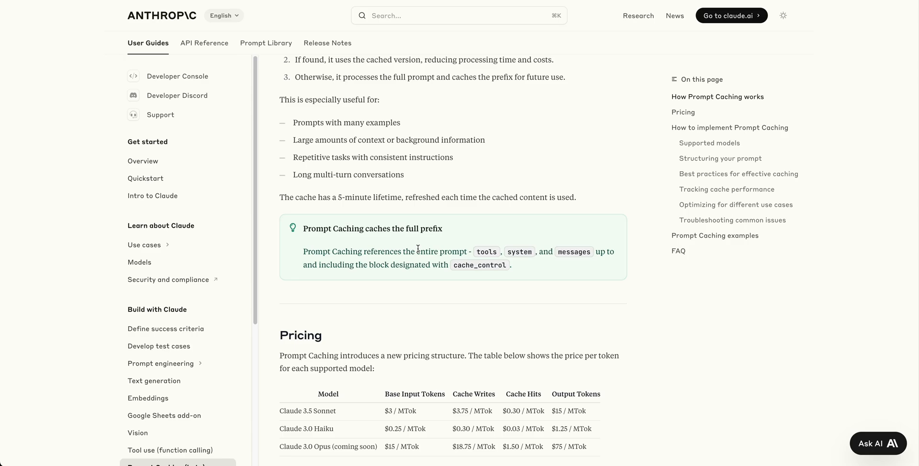
Highlight the minimum cacheable length sentence (1024 and 2048 tokens), then deselect it
scroll("down", 3)
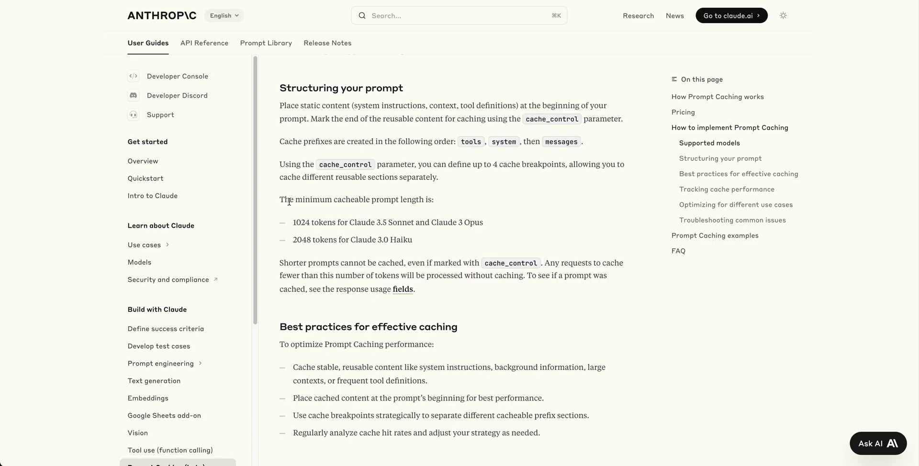
triple_click(356, 200)
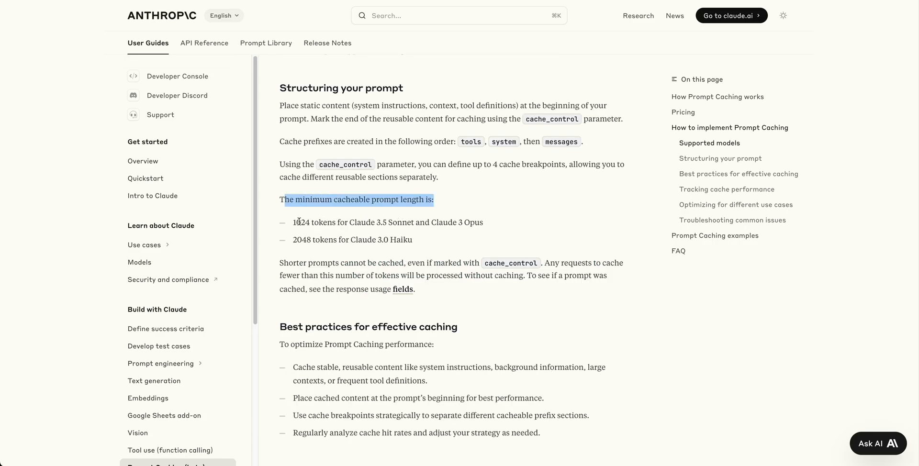
left_click(353, 222)
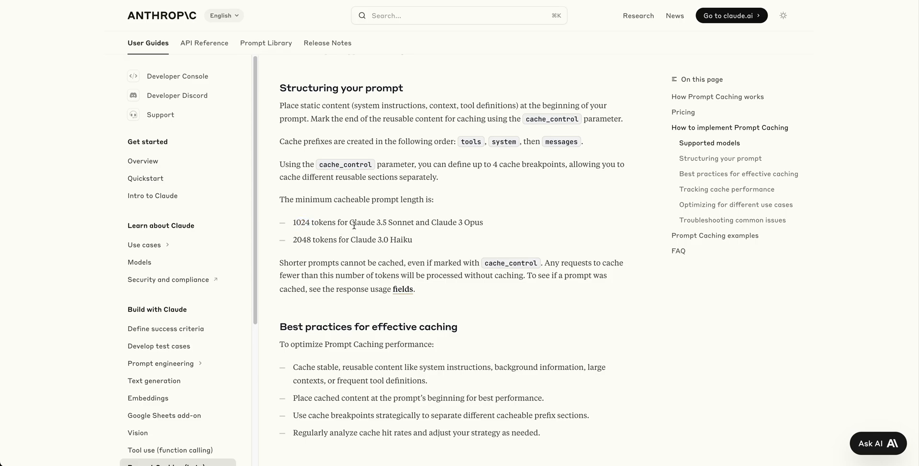
double_click(379, 223)
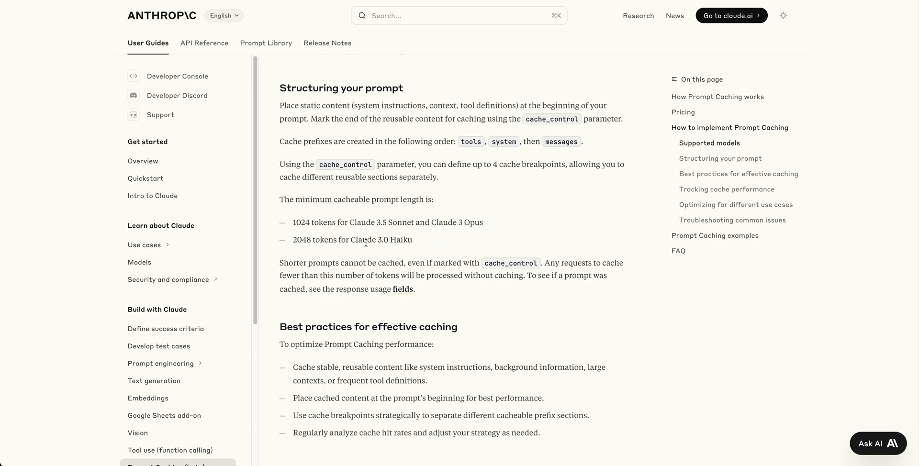
mouse_move(410, 252)
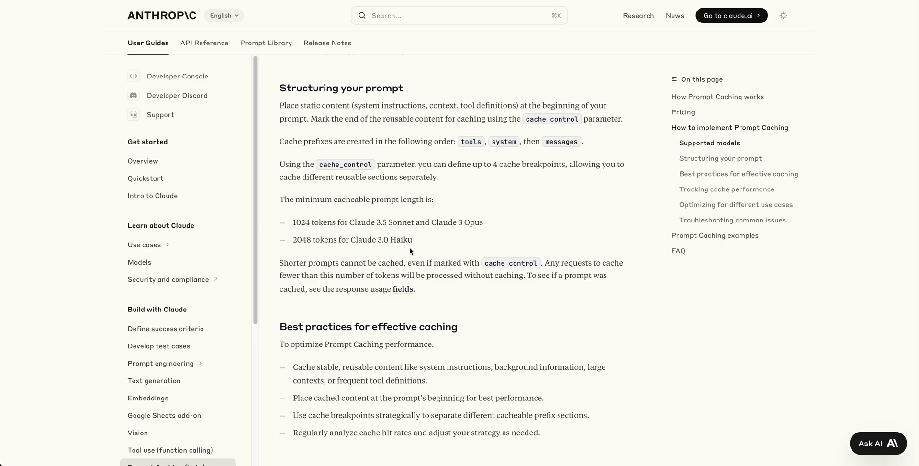
Highlight the best-practice point on caching large contexts and tool definitions, then deselect
scroll("down", 3)
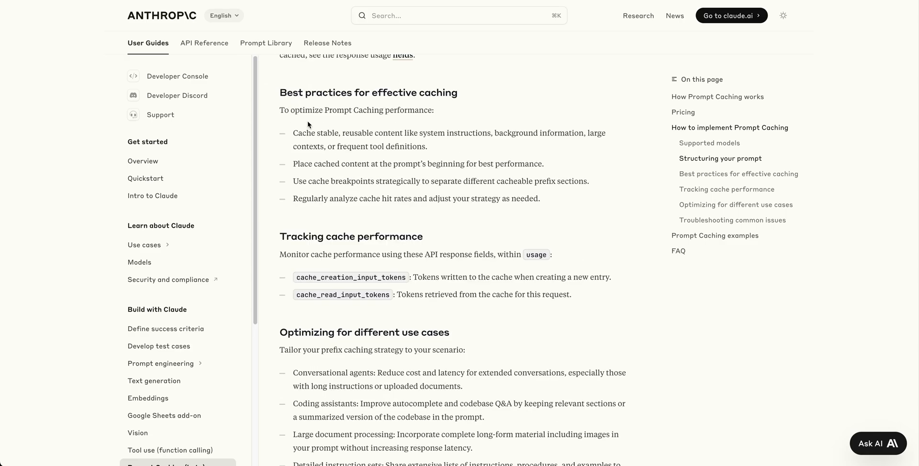
mouse_move(352, 121)
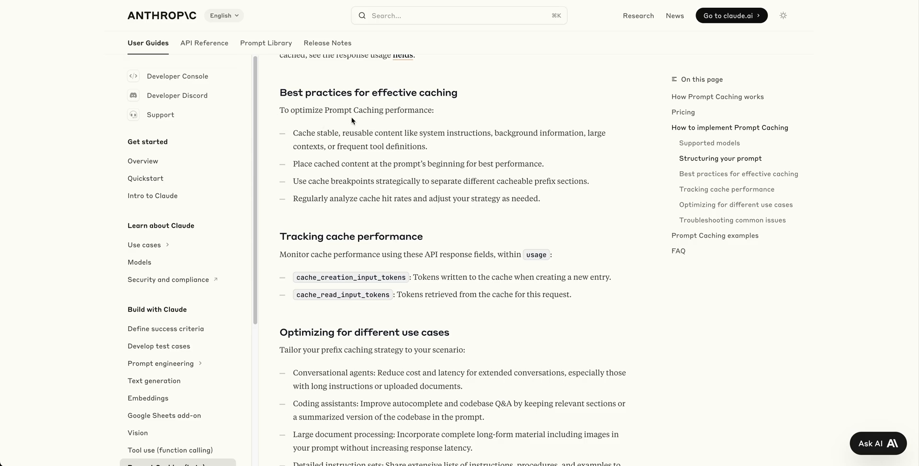
mouse_move(308, 142)
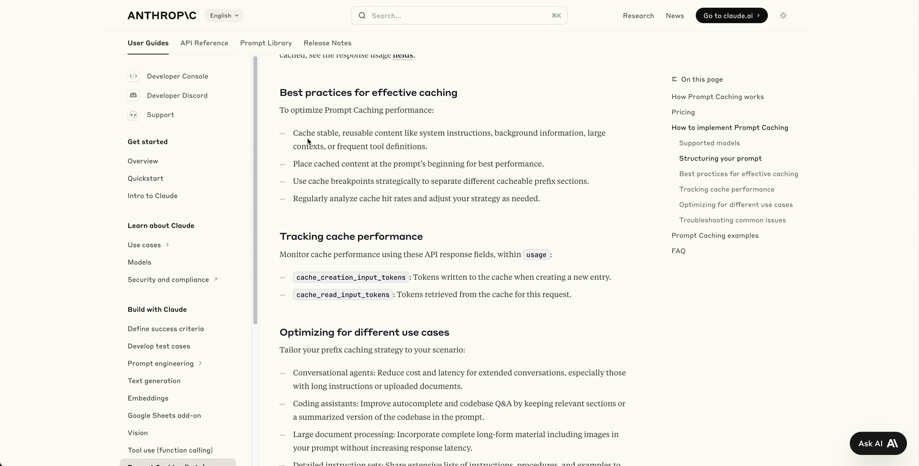
double_click(377, 134)
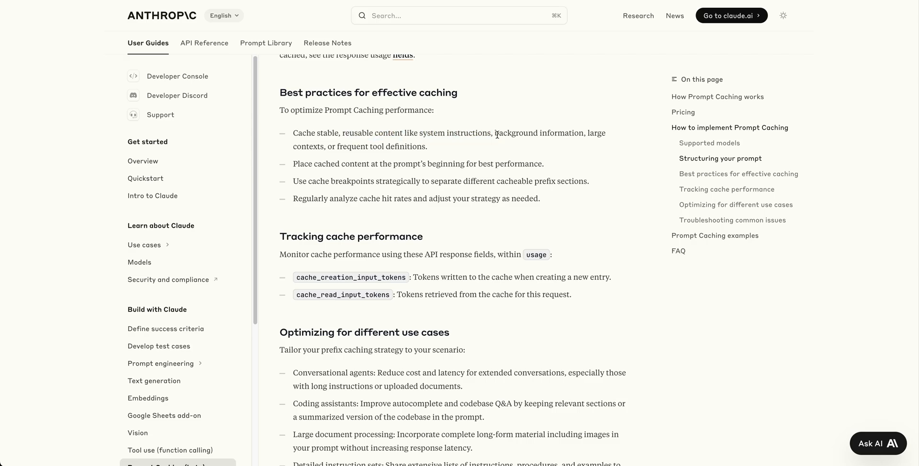
left_click_drag(586, 132, 428, 146)
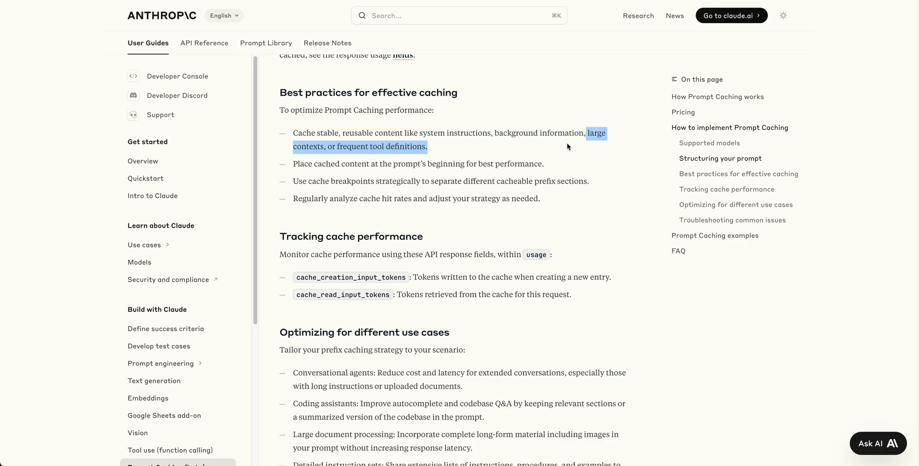
left_click(430, 162)
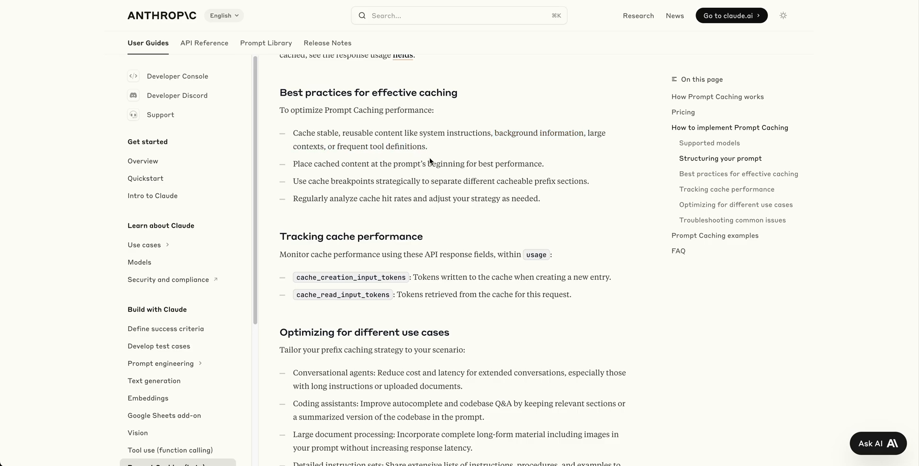
Highlight cache_creation_input_tokens and its description, then clear the highlight
scroll("down", 3)
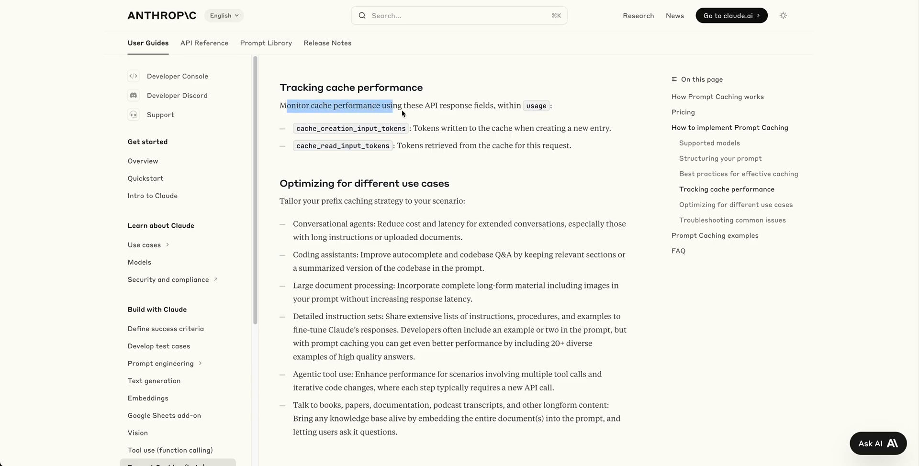
mouse_move(460, 127)
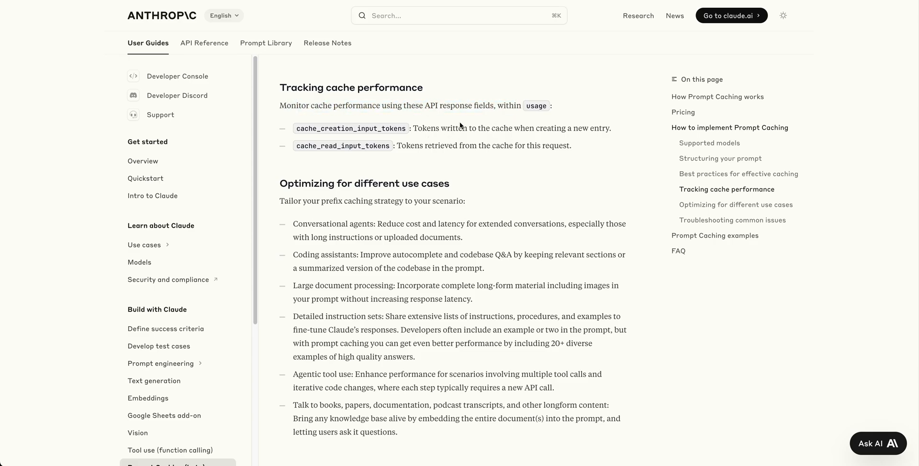
double_click(351, 128)
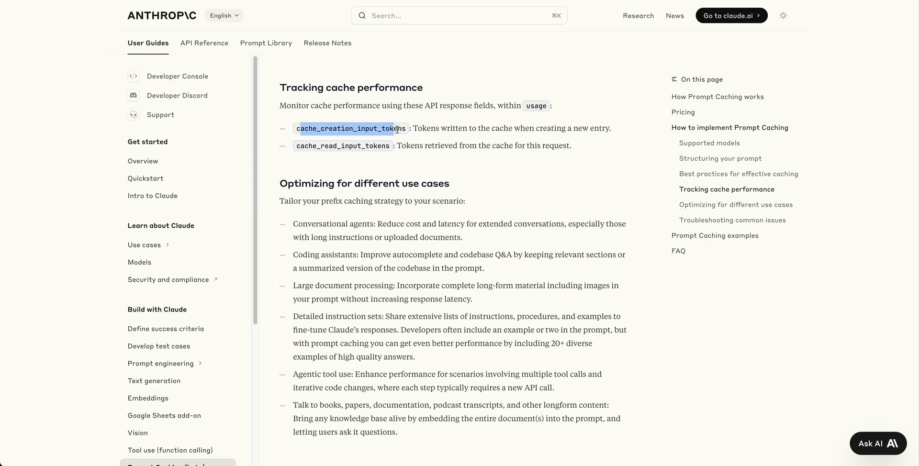
left_click_drag(413, 128, 491, 128)
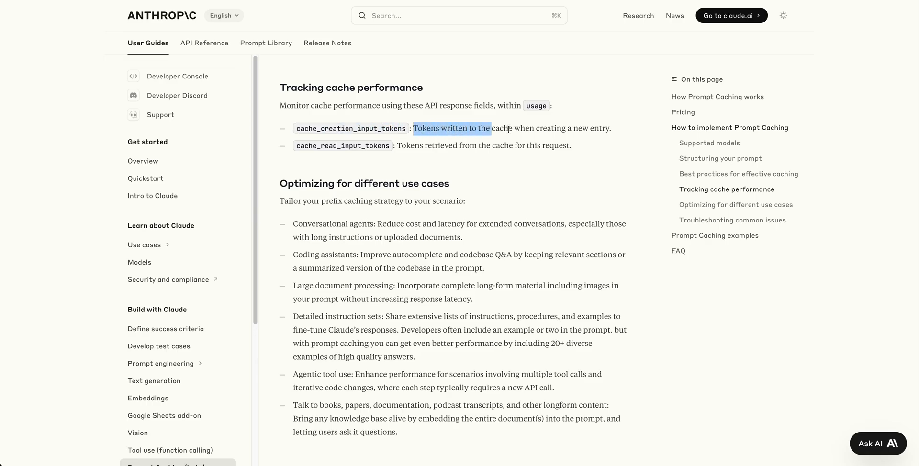
left_click(471, 140)
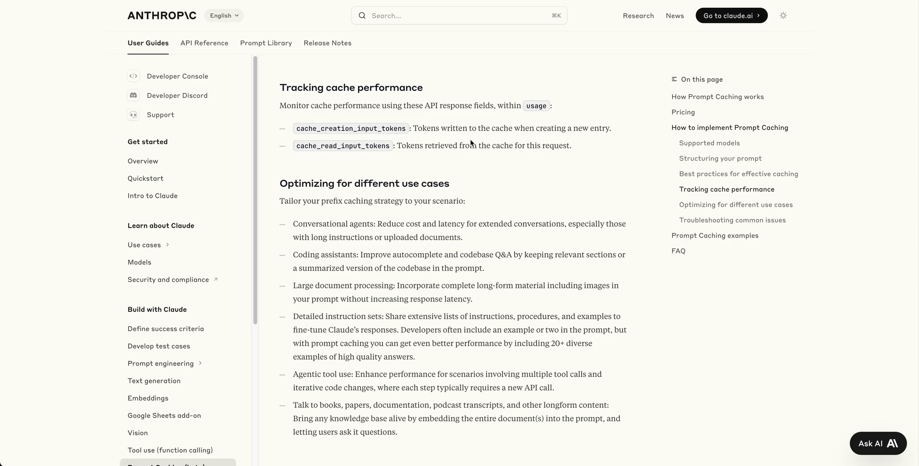
mouse_move(322, 154)
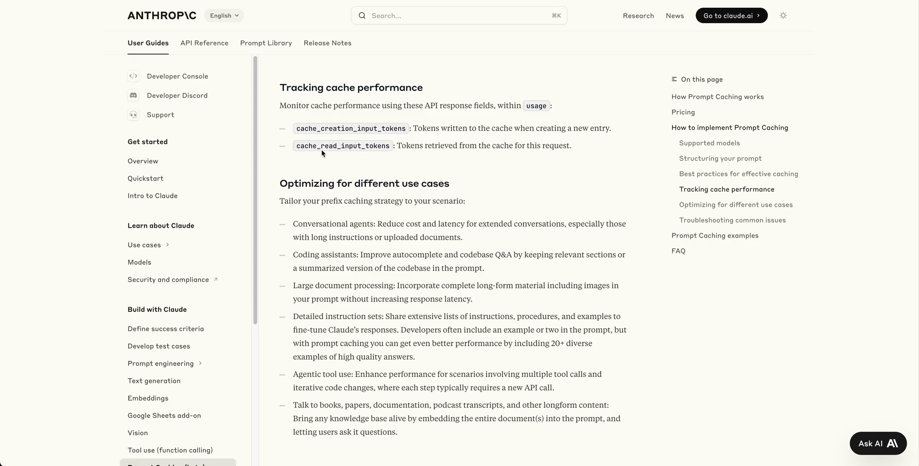
Expand the Large Context caching example and scroll through its code
scroll("down", 3)
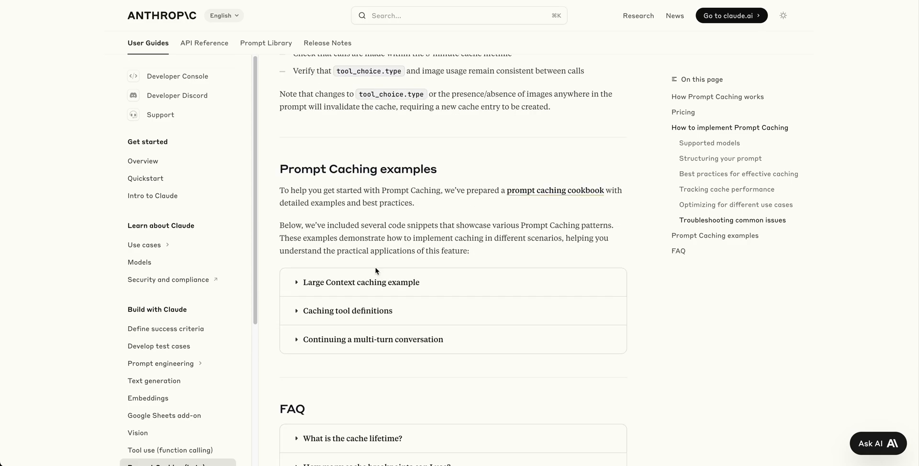
left_click(361, 282)
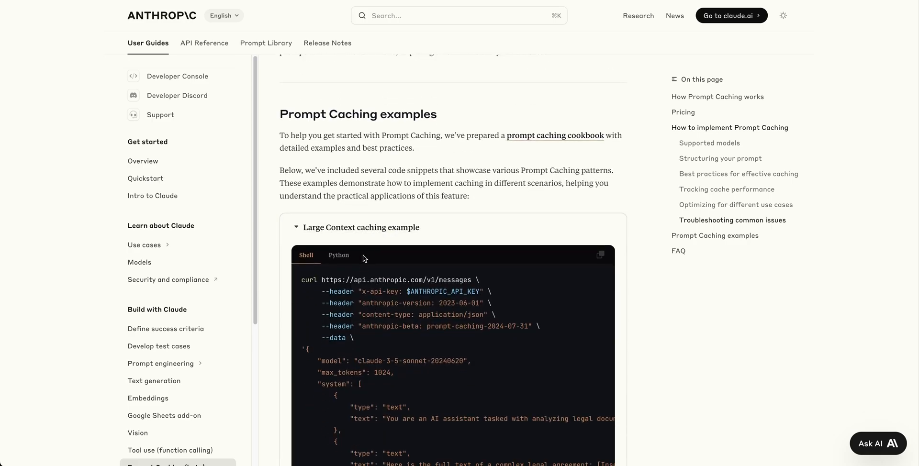
scroll("down", 3)
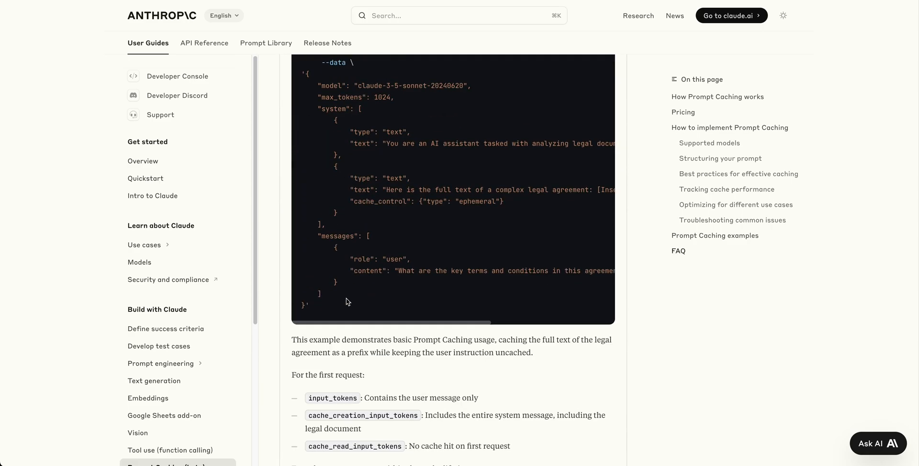
scroll("down", 3)
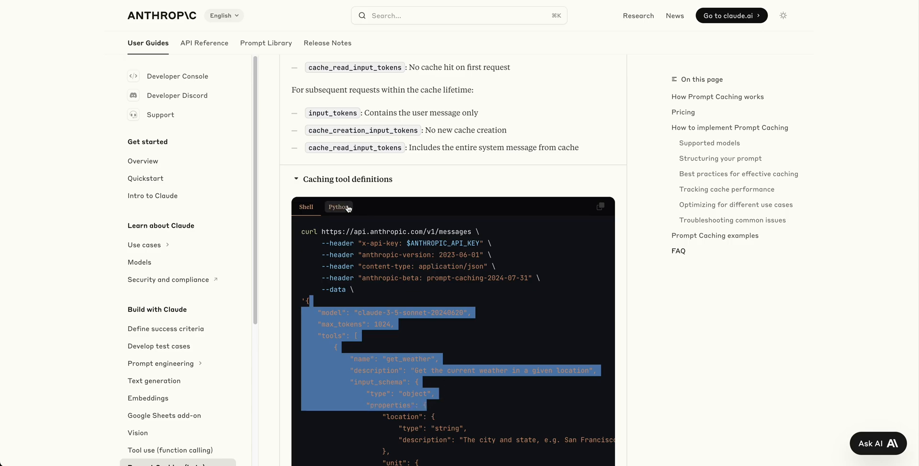
Scroll past the tool-definitions code block to the cache_control explanation and token breakdown
scroll("down", 3)
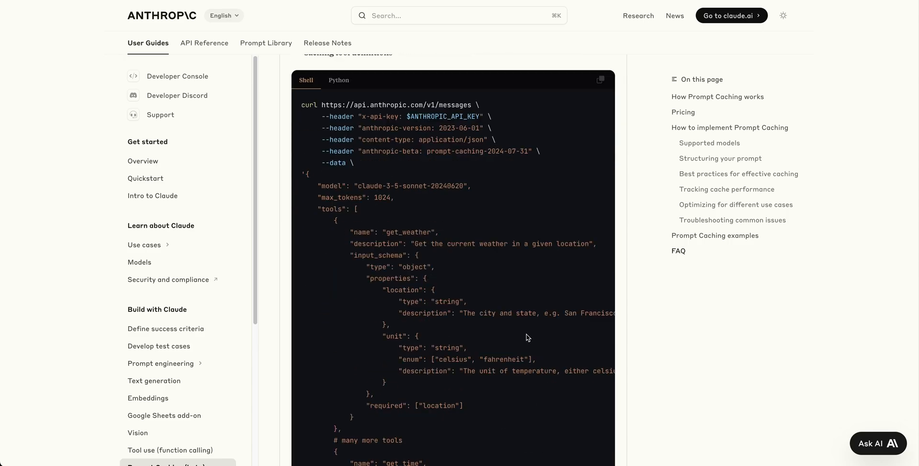
scroll("down", 3)
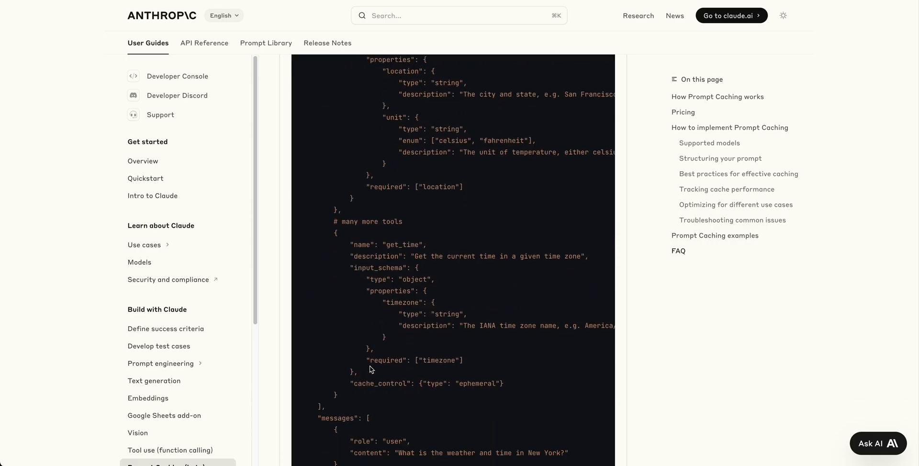
scroll("down", 3)
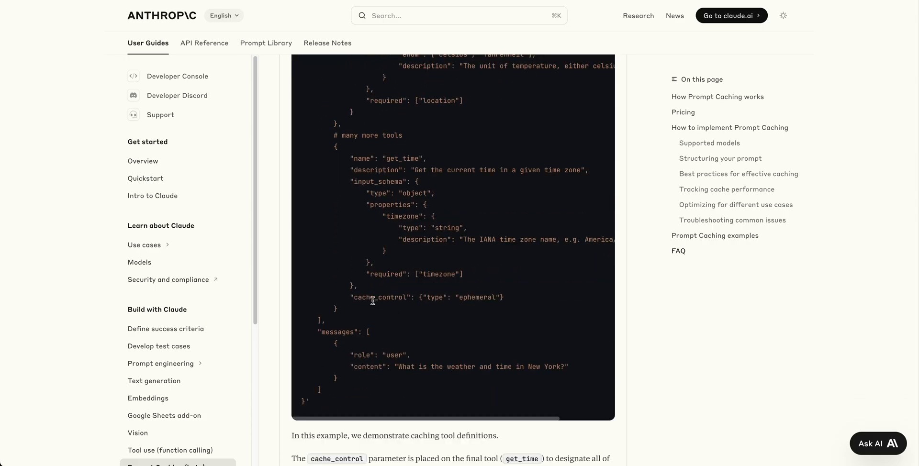
mouse_move(420, 236)
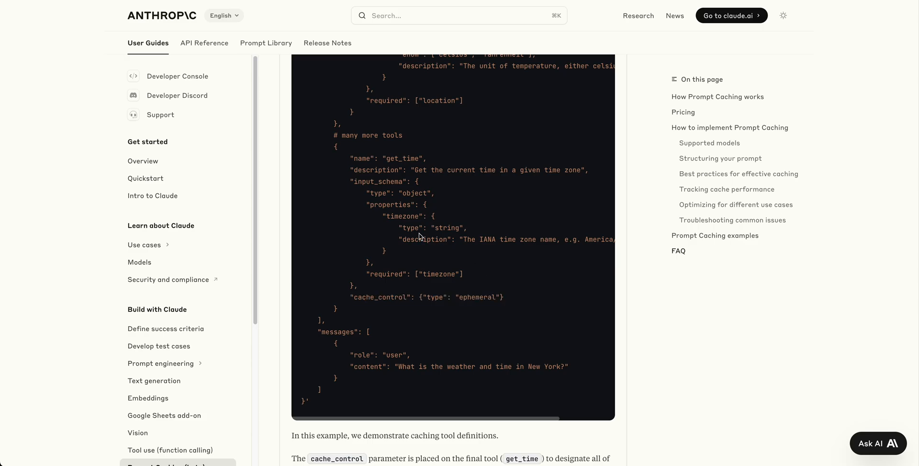
mouse_move(520, 303)
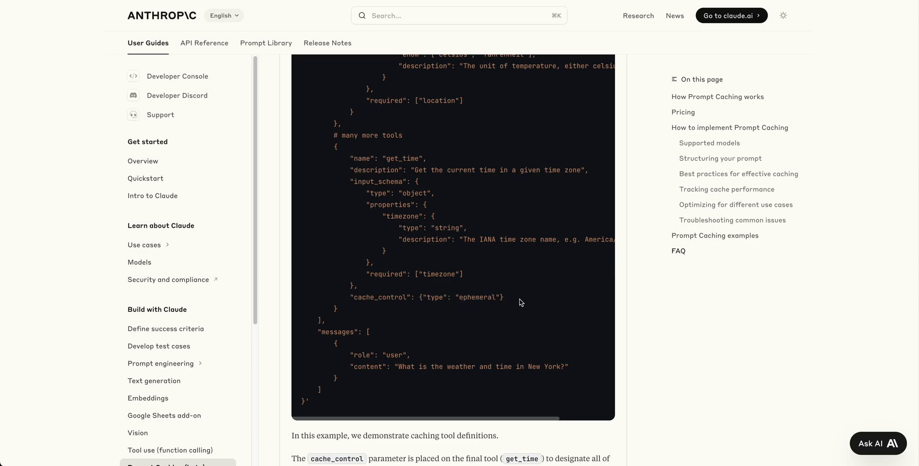
scroll("down", 3)
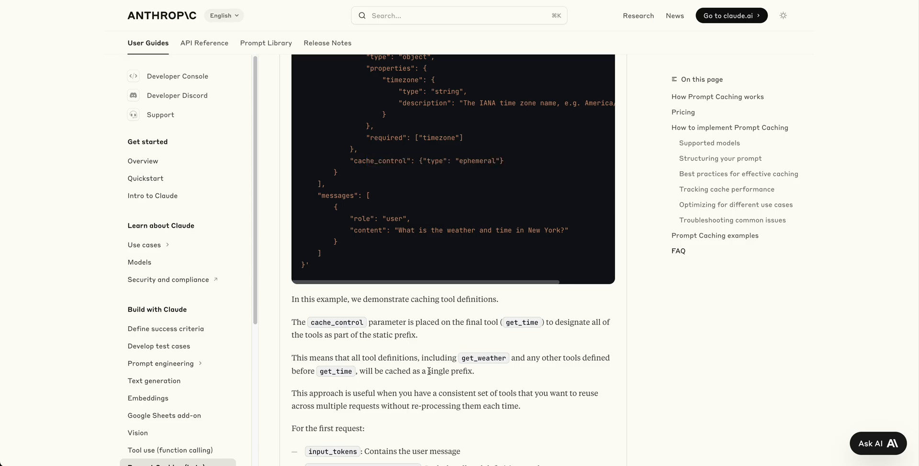
scroll("down", 3)
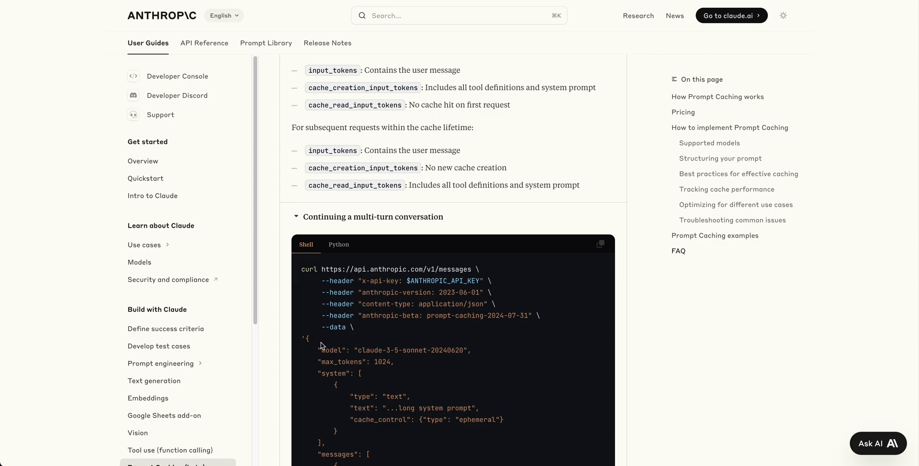
Scroll through the multi-turn conversation example and its explanation down to the FAQ
scroll("down", 3)
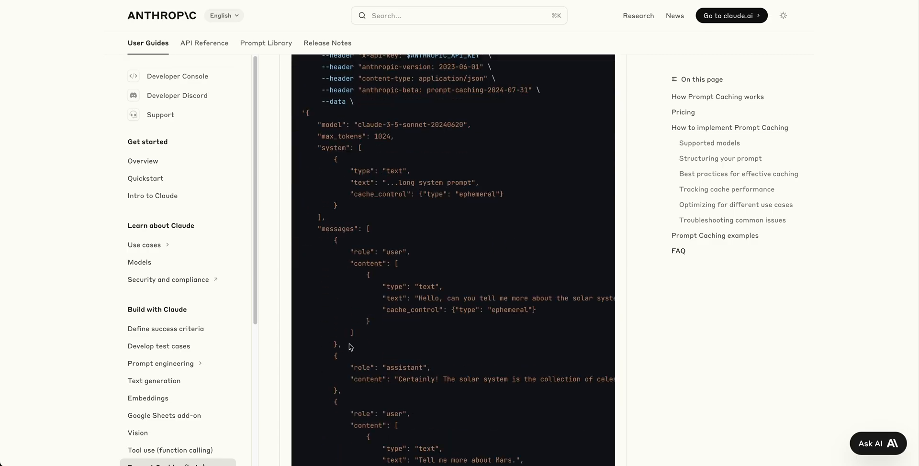
mouse_move(434, 318)
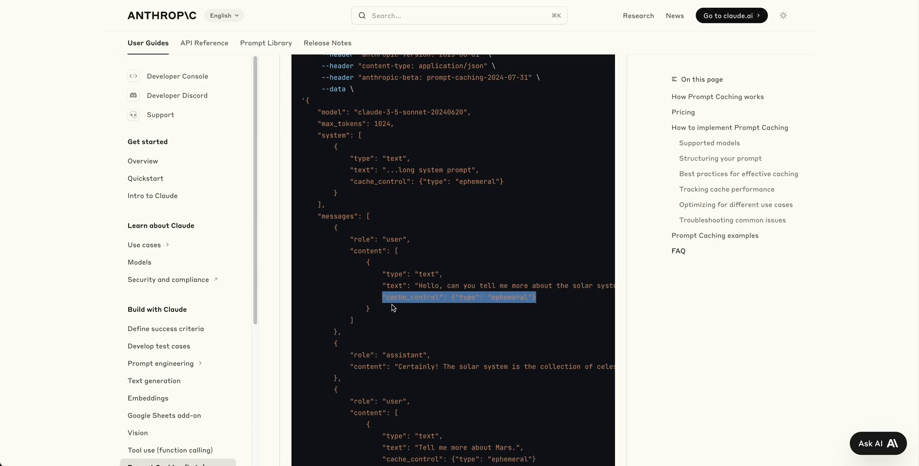
scroll("down", 3)
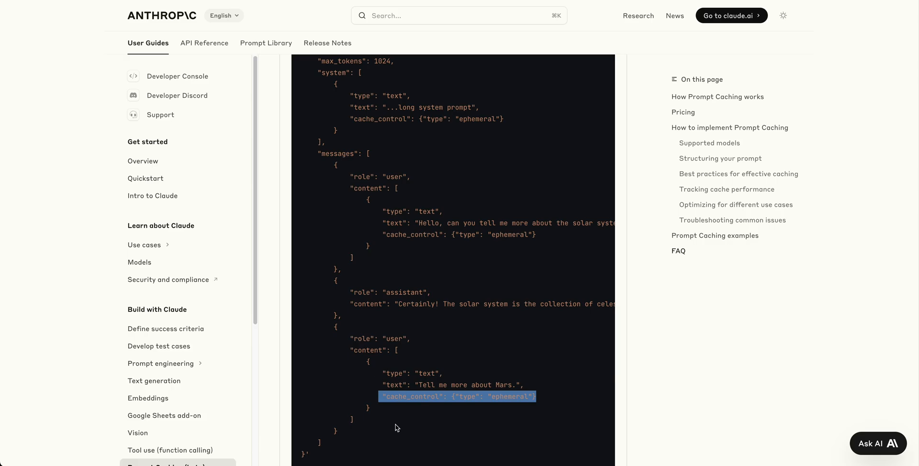
scroll("down", 3)
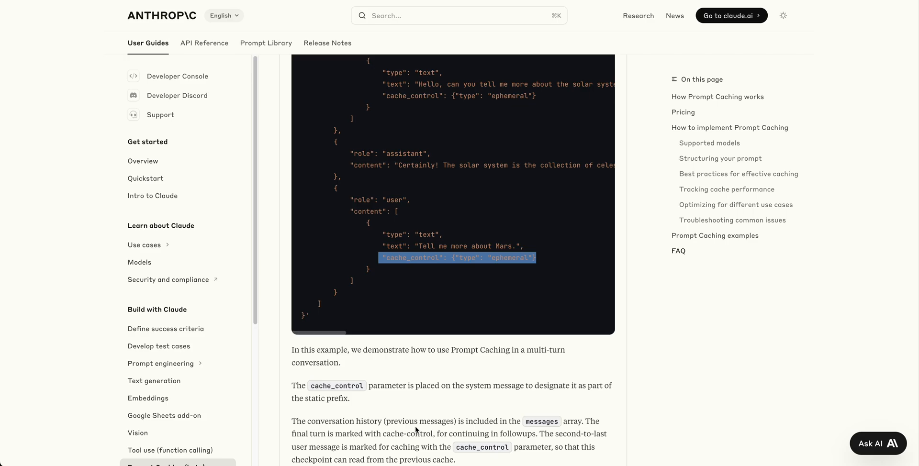
scroll("down", 3)
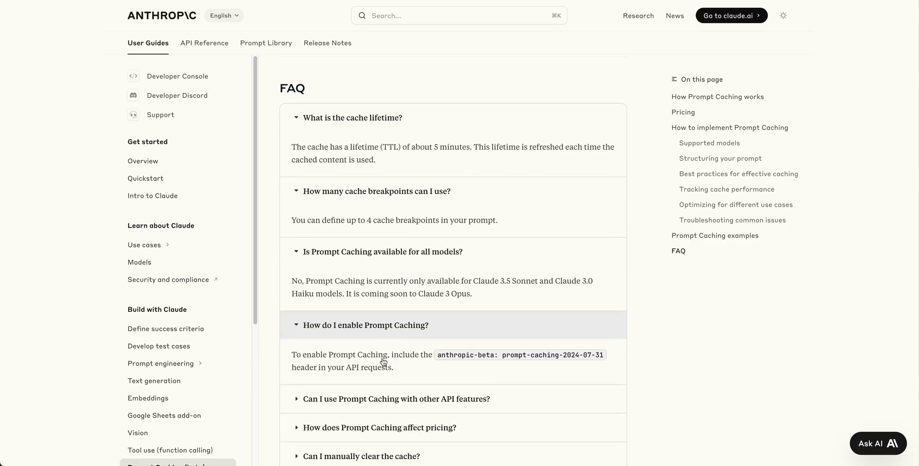
Expand the FAQ answer on caching with other API features, then scroll back up
left_click(397, 399)
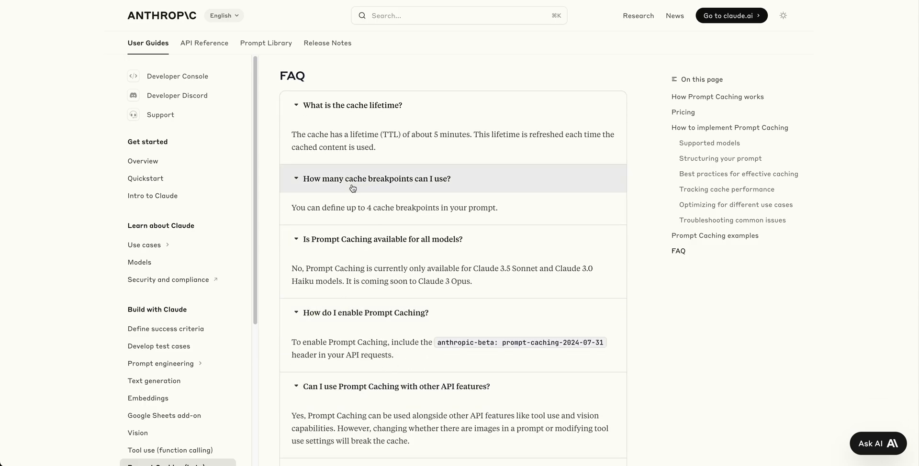
scroll("up", 3)
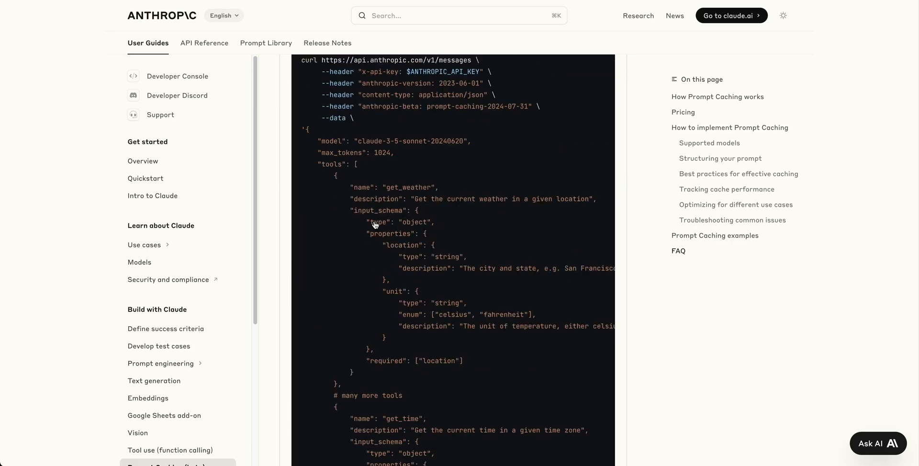
scroll("down", 3)
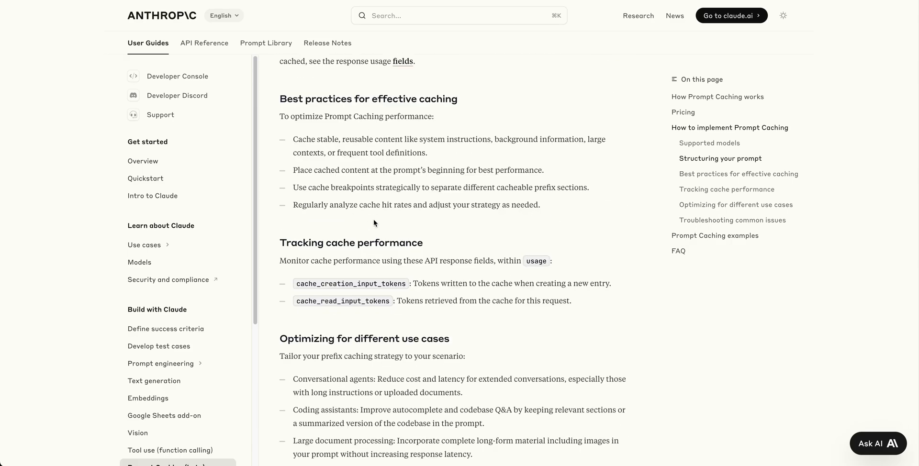
scroll("up", 3)
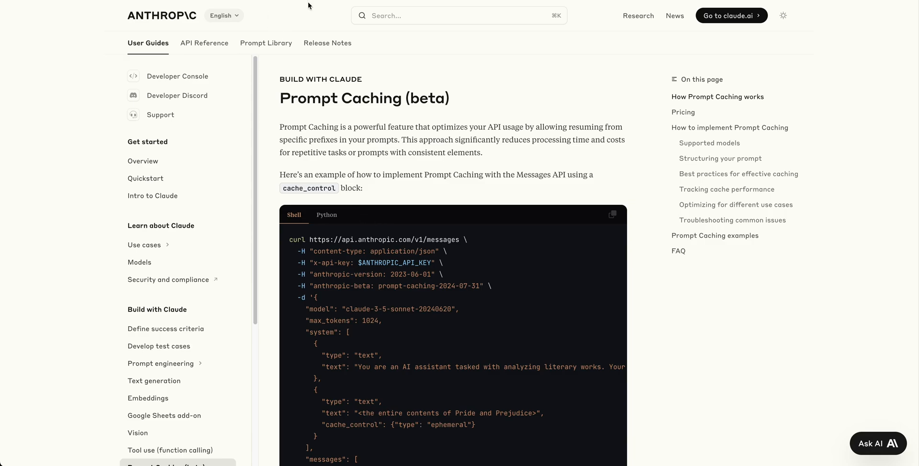